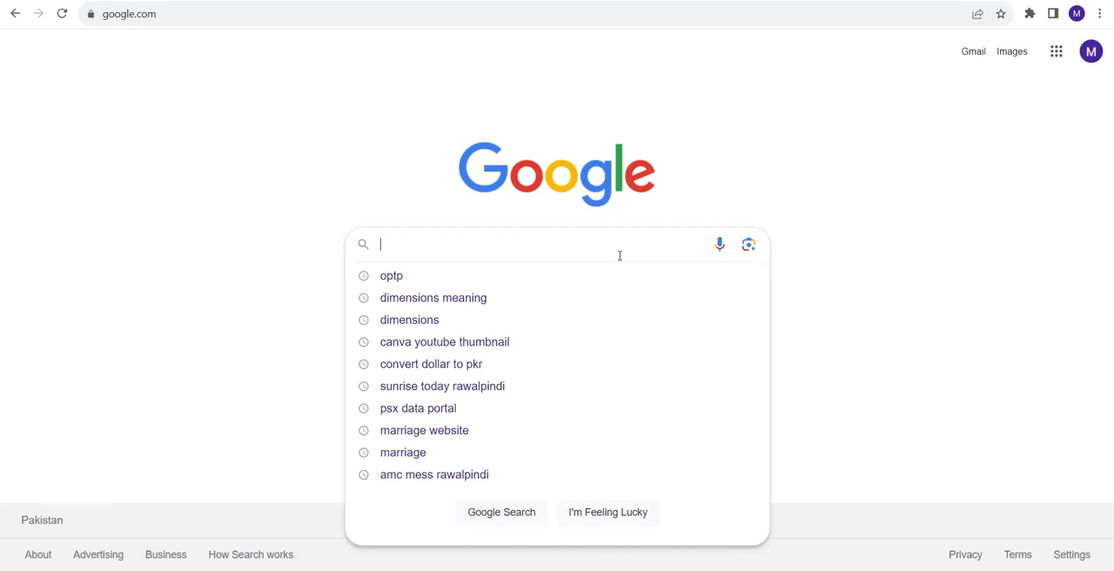
Enter the query 'ai plan generator' into the Google search box
{"action": "type", "text": "ai plan ge"}
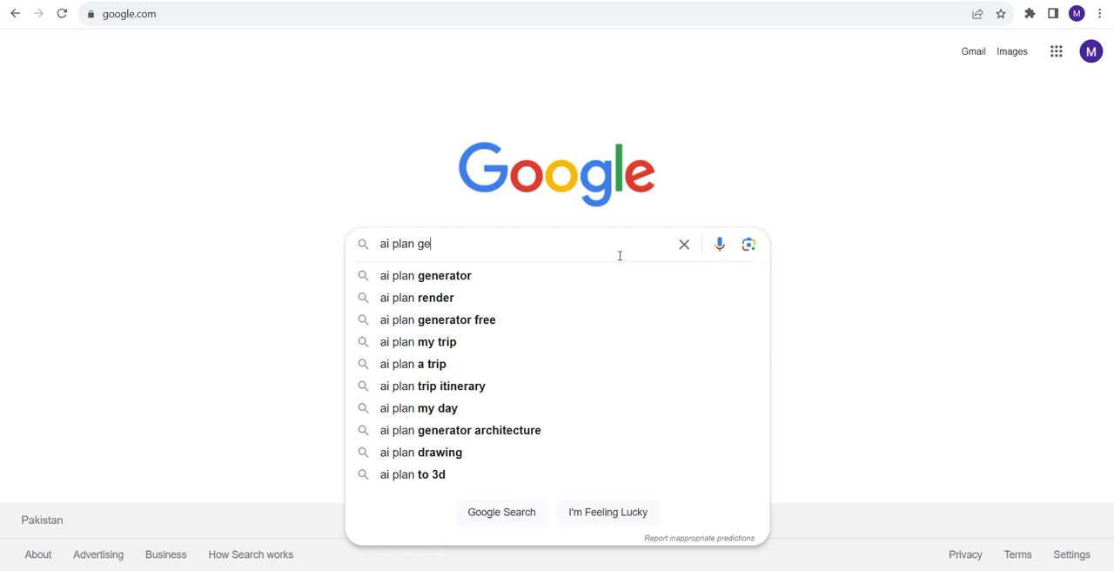
{"action": "type", "text": "nerator"}
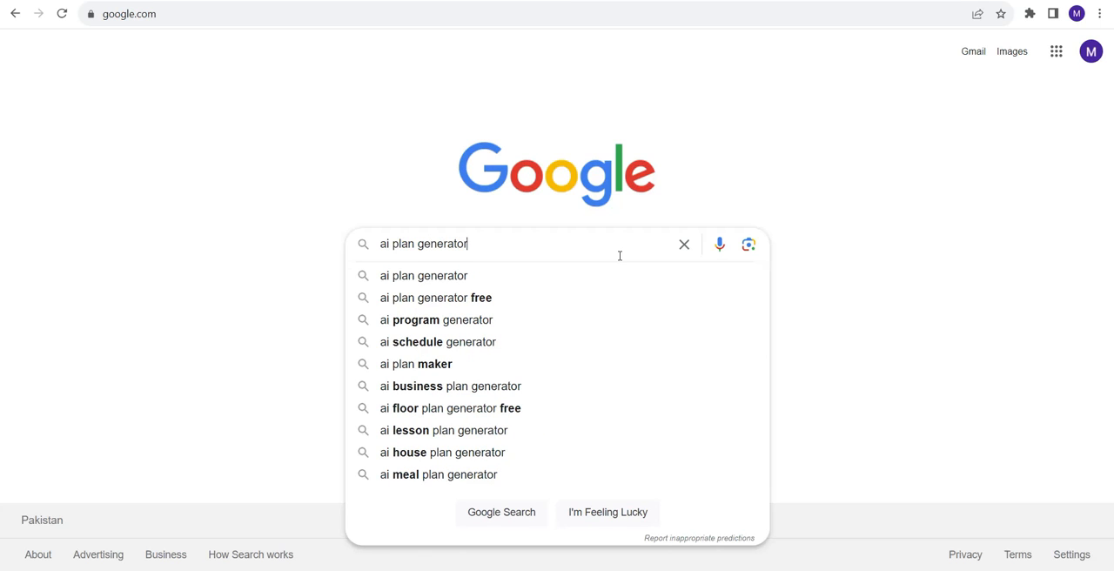
{"action": "mouse_move", "coordinate": [438, 275]}
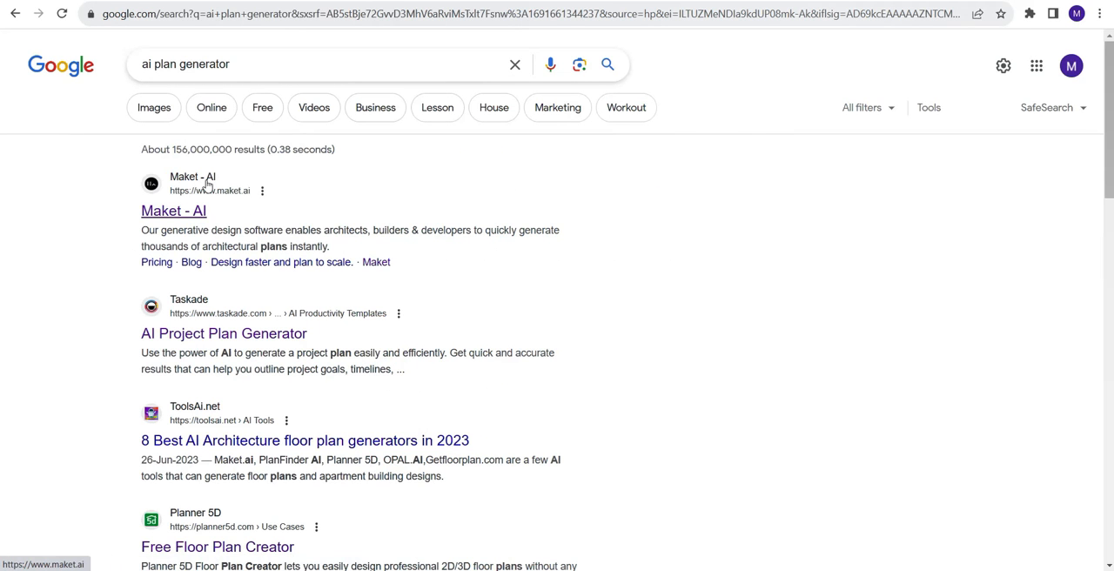
{"action": "mouse_move", "coordinate": [216, 230]}
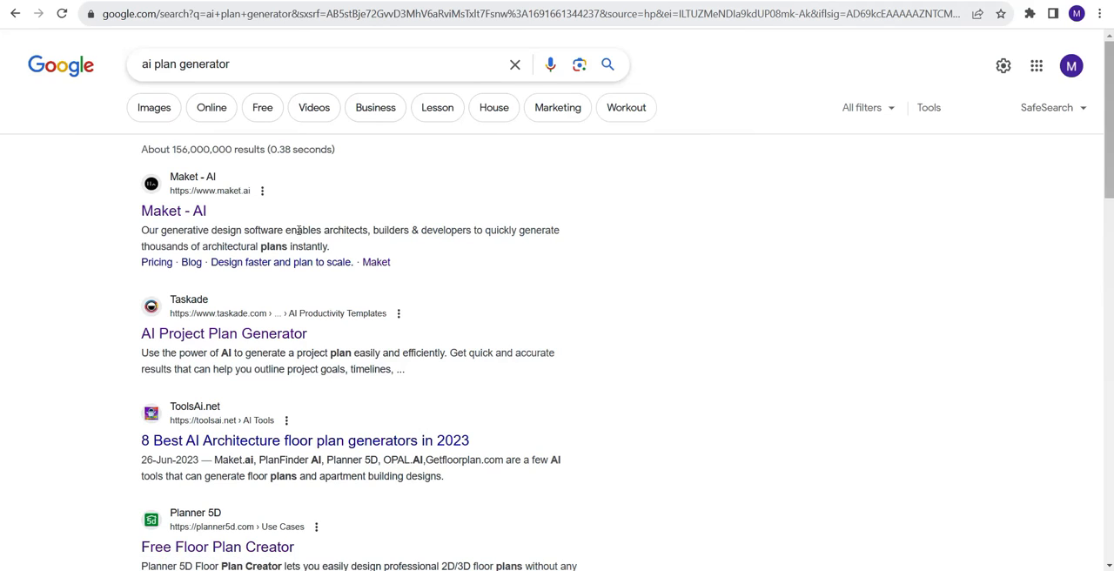
{"action": "mouse_move", "coordinate": [470, 231]}
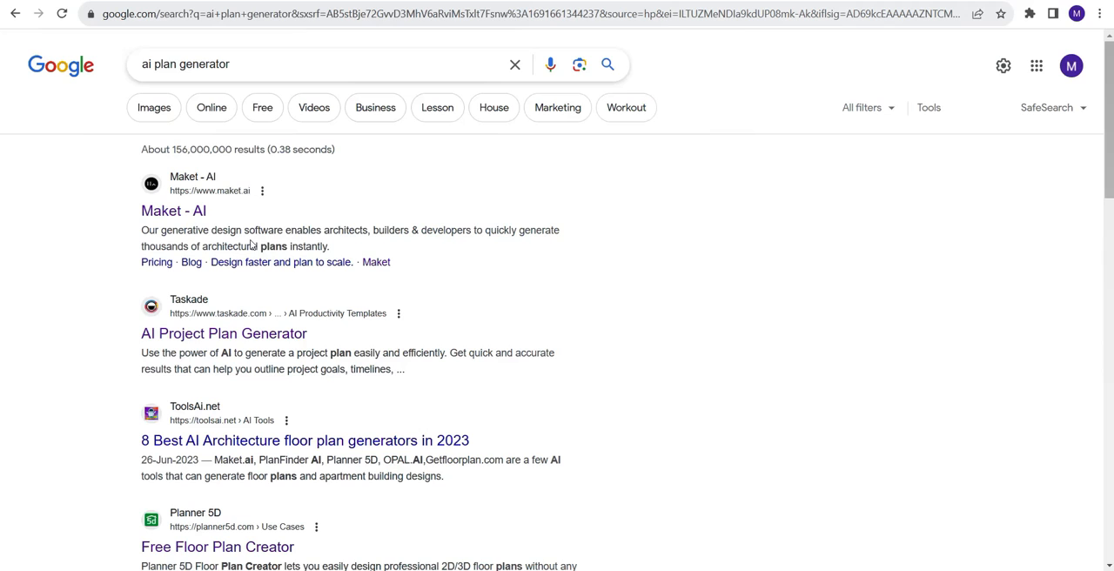
{"action": "mouse_move", "coordinate": [341, 249]}
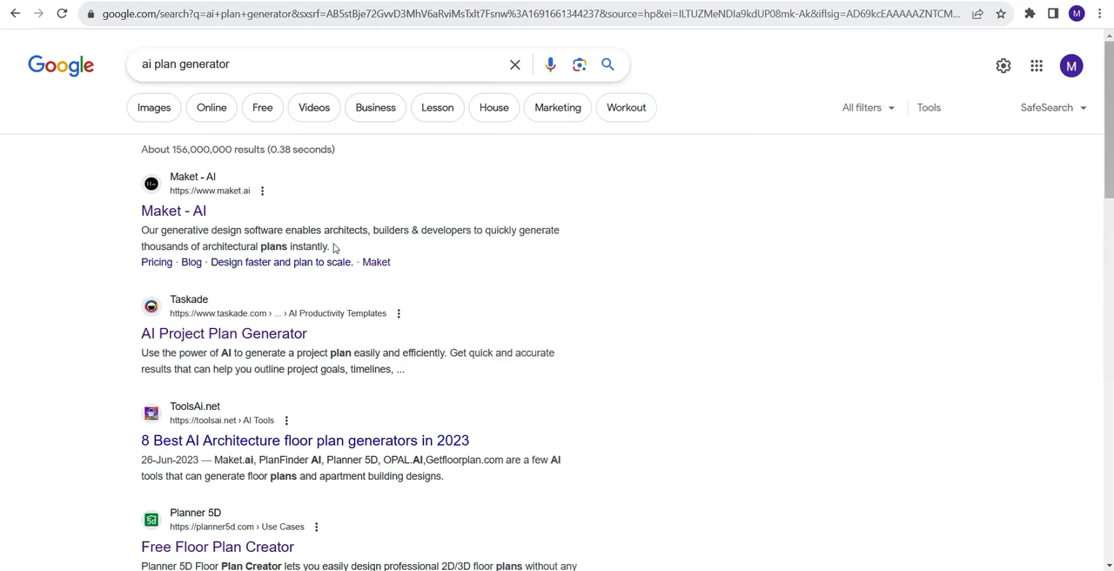
Go to the Maket - AI site, start for free and sign up for a new account
{"action": "left_click", "coordinate": [174, 211]}
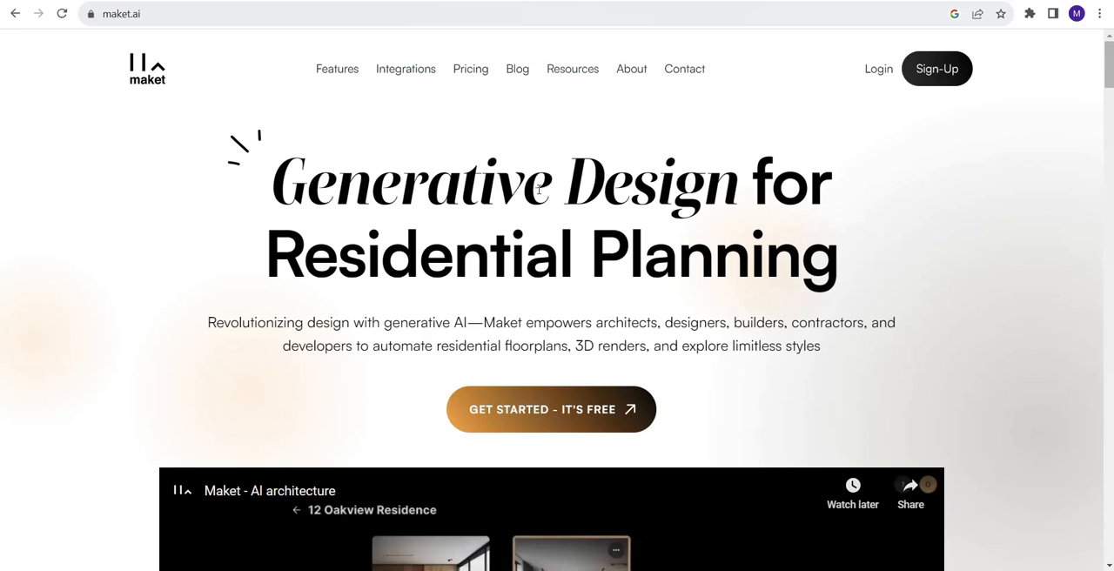
{"action": "mouse_move", "coordinate": [584, 237]}
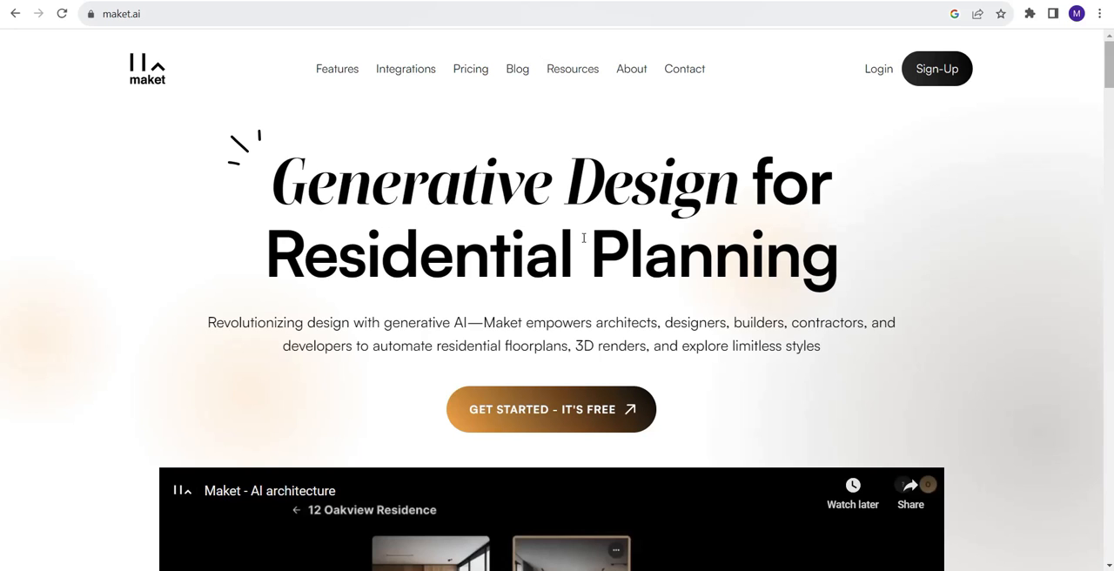
{"action": "mouse_move", "coordinate": [557, 414]}
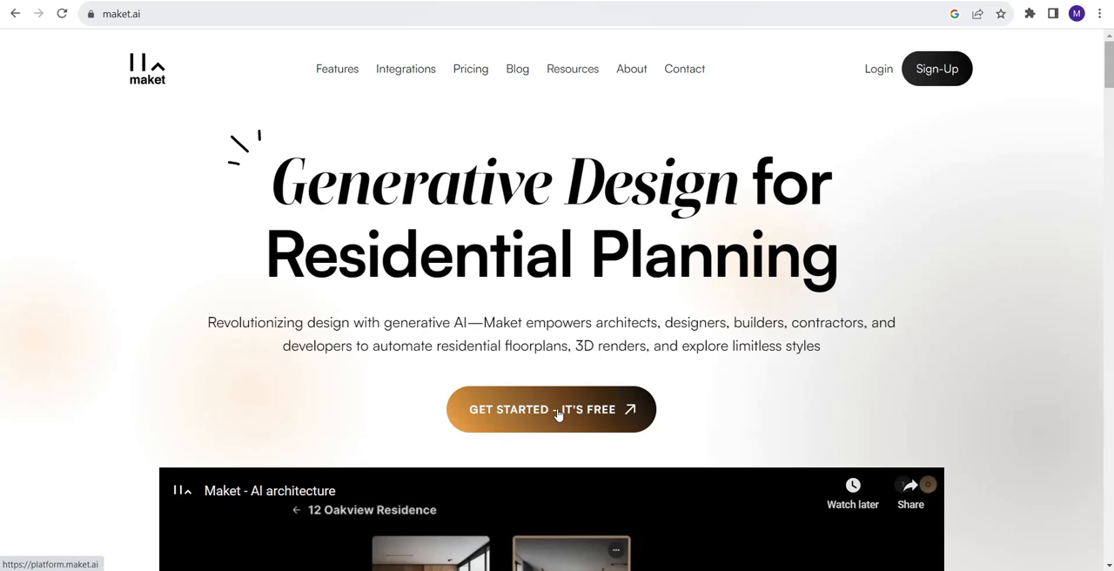
{"action": "left_click", "coordinate": [550, 409]}
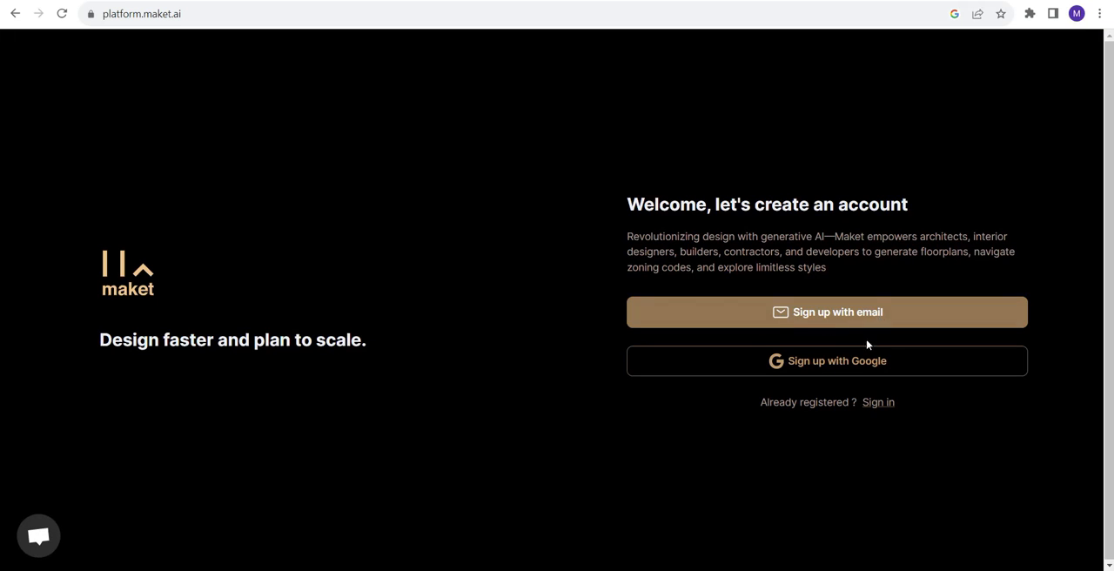
{"action": "left_click", "coordinate": [827, 360]}
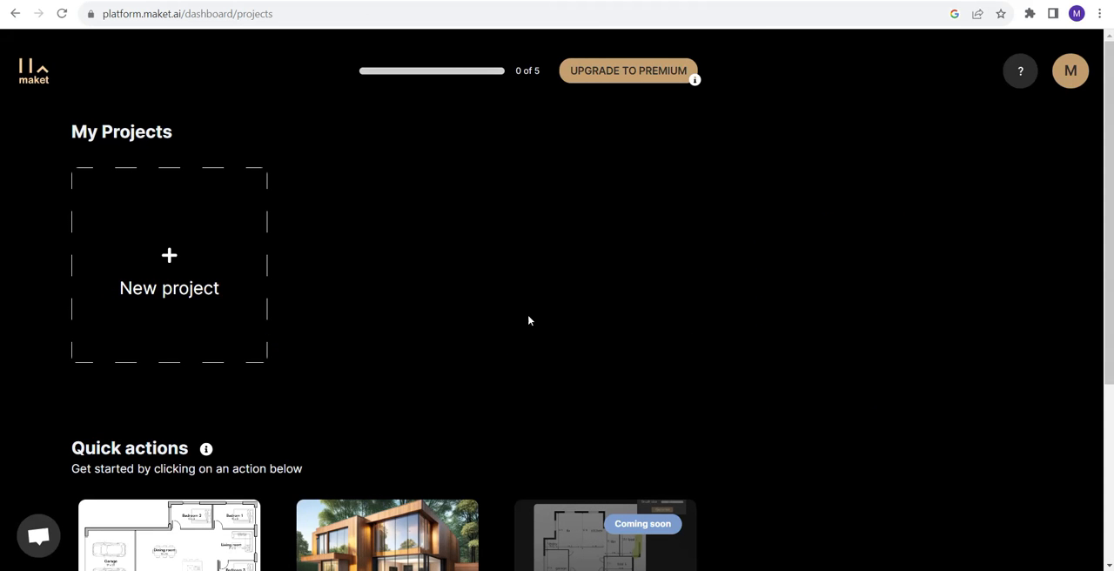
{"action": "mouse_move", "coordinate": [193, 257]}
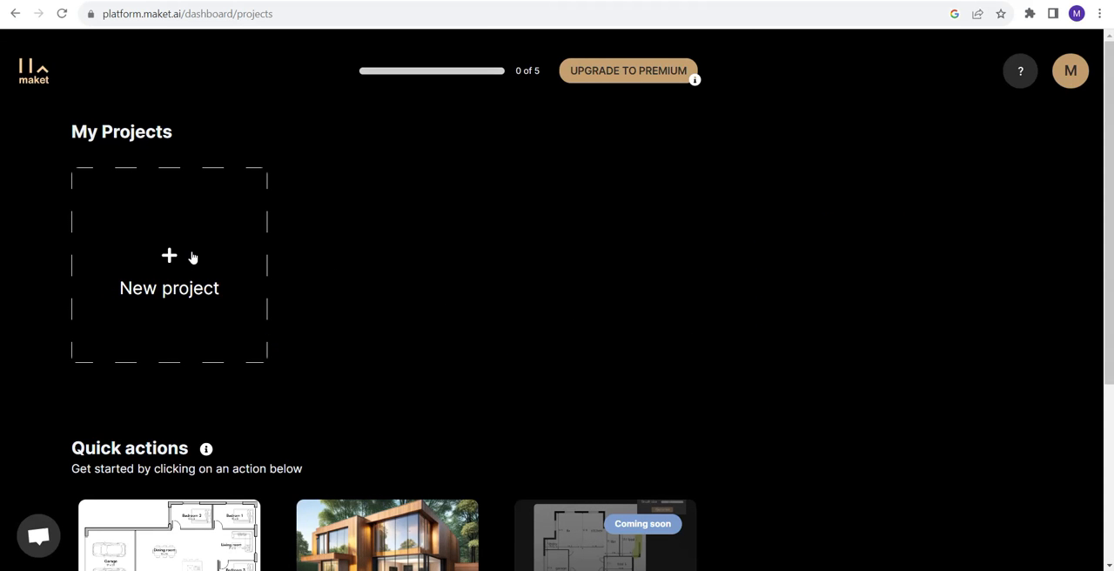
Create a new project named 'my house' with Plan as the starting AI tool
{"action": "left_click", "coordinate": [169, 270]}
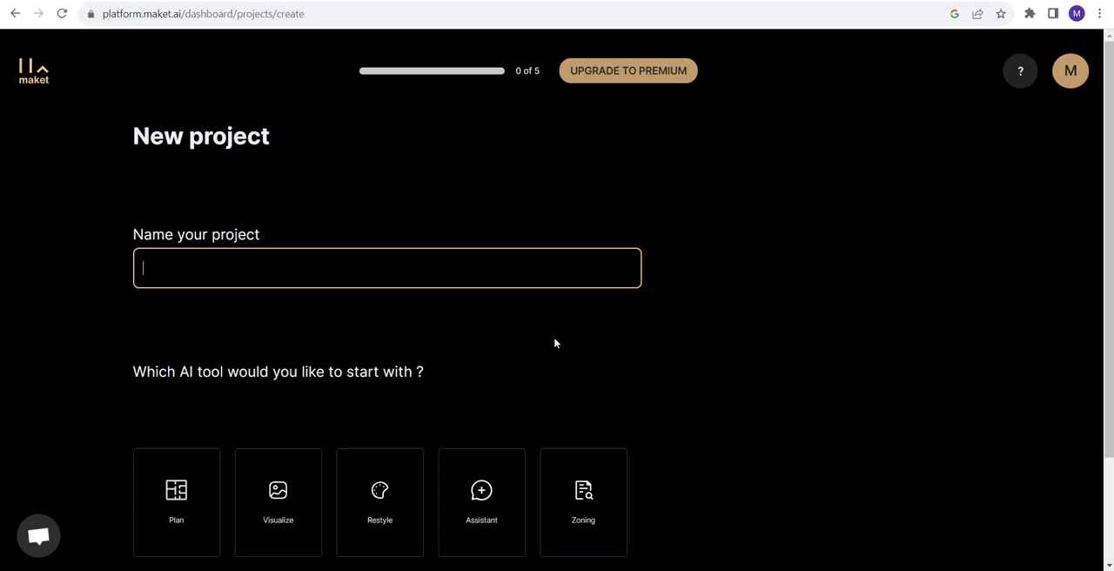
{"action": "type", "text": "mt"}
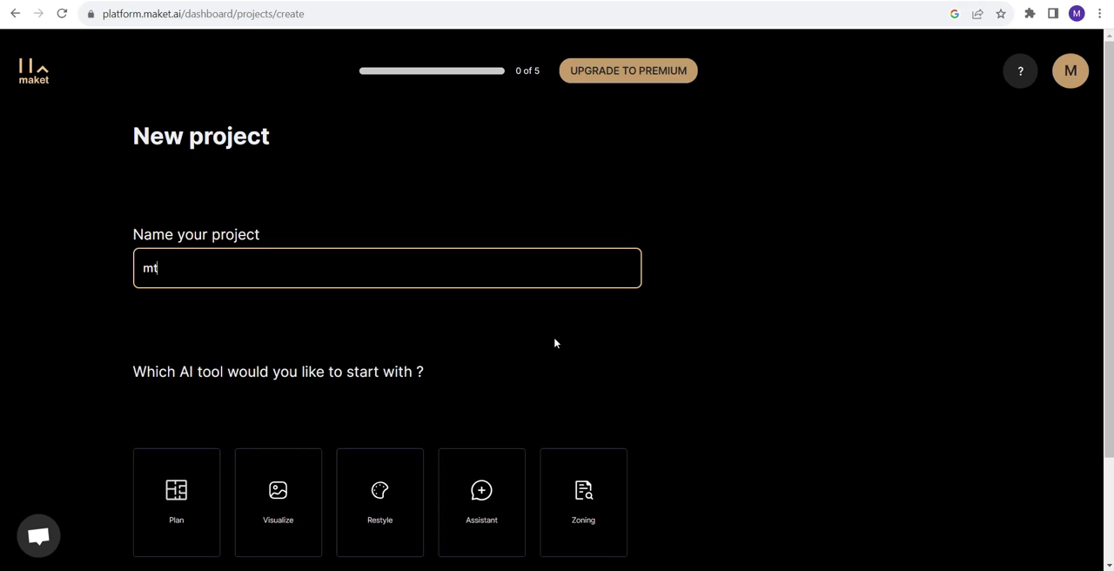
{"action": "type", "text": "my h"}
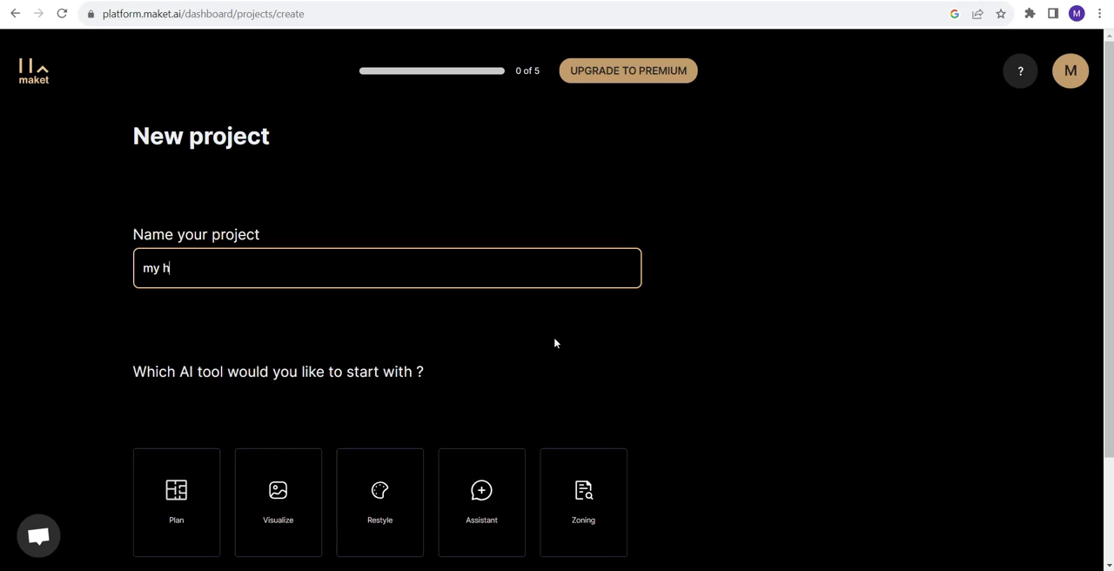
{"action": "type", "text": "ouse"}
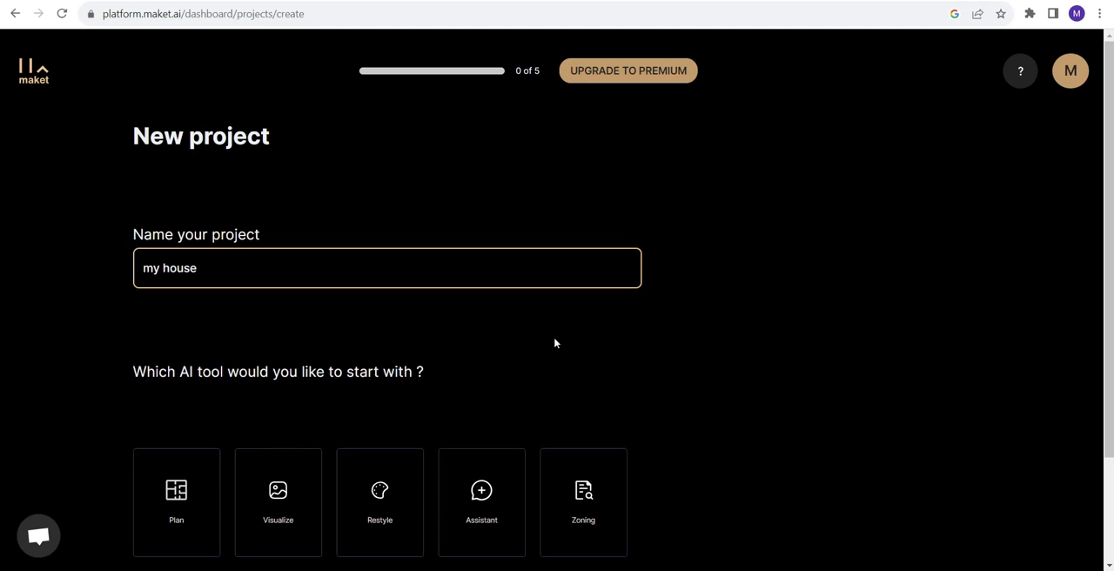
{"action": "left_click", "coordinate": [296, 376]}
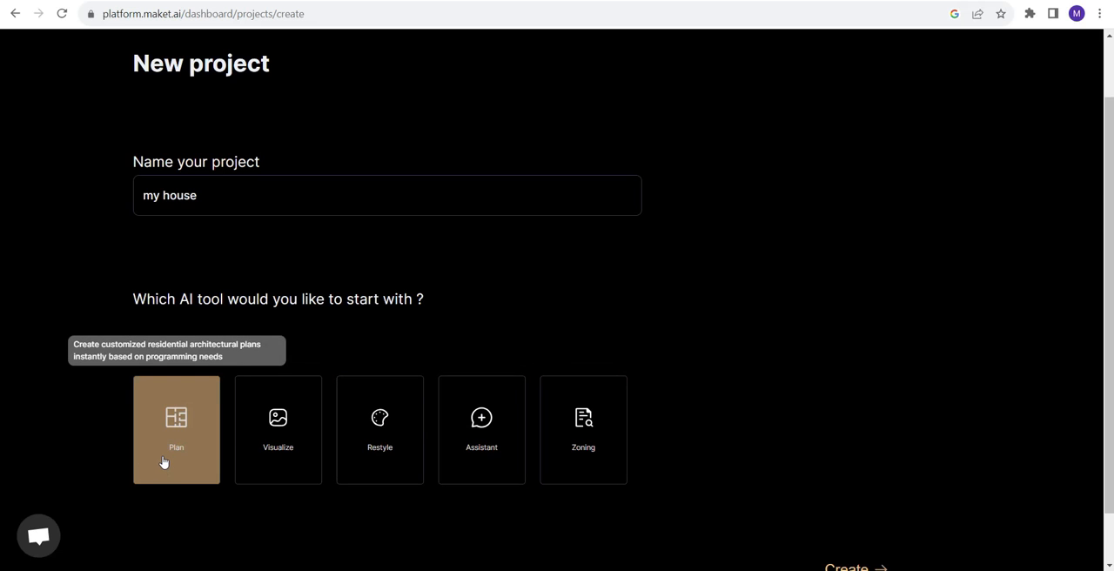
{"action": "scroll", "scroll_direction": "down", "scroll_amount": 3}
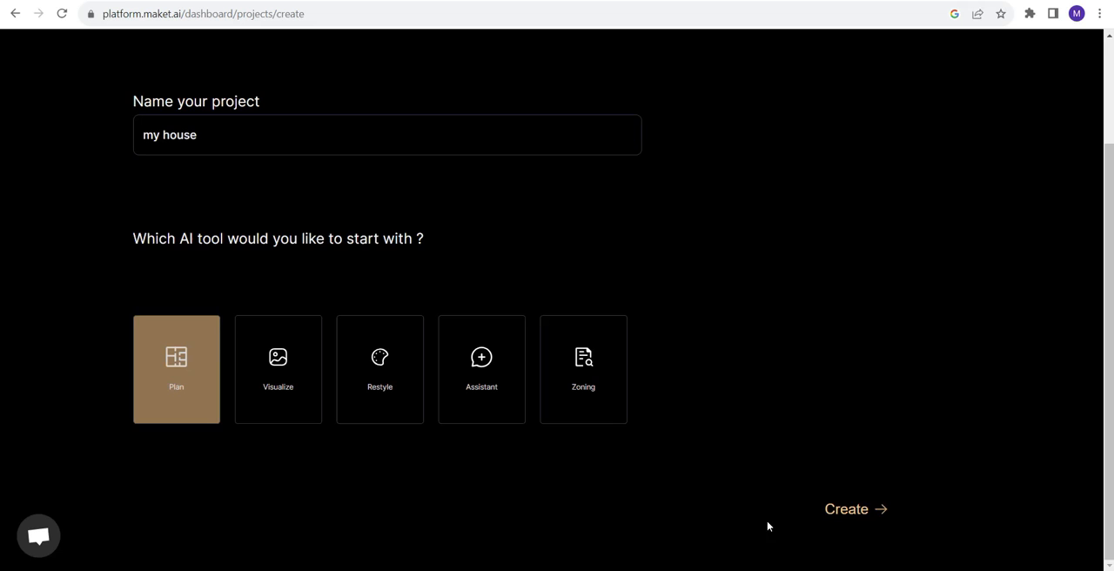
Create the project and set 1 floor with a second bathroom, then show the Advanced room settings
{"action": "left_click", "coordinate": [847, 508]}
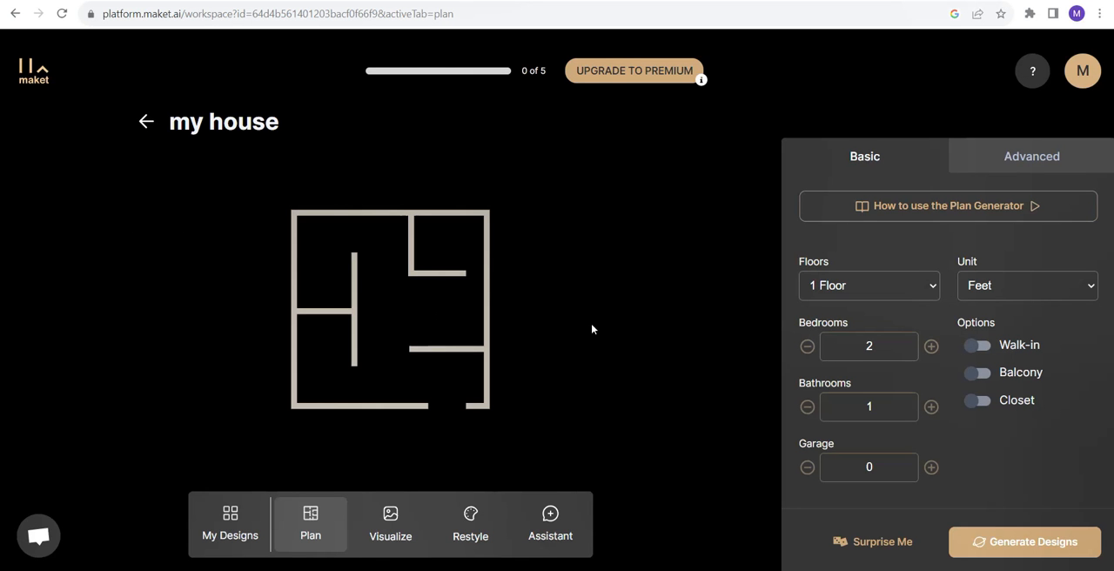
{"action": "mouse_move", "coordinate": [644, 275]}
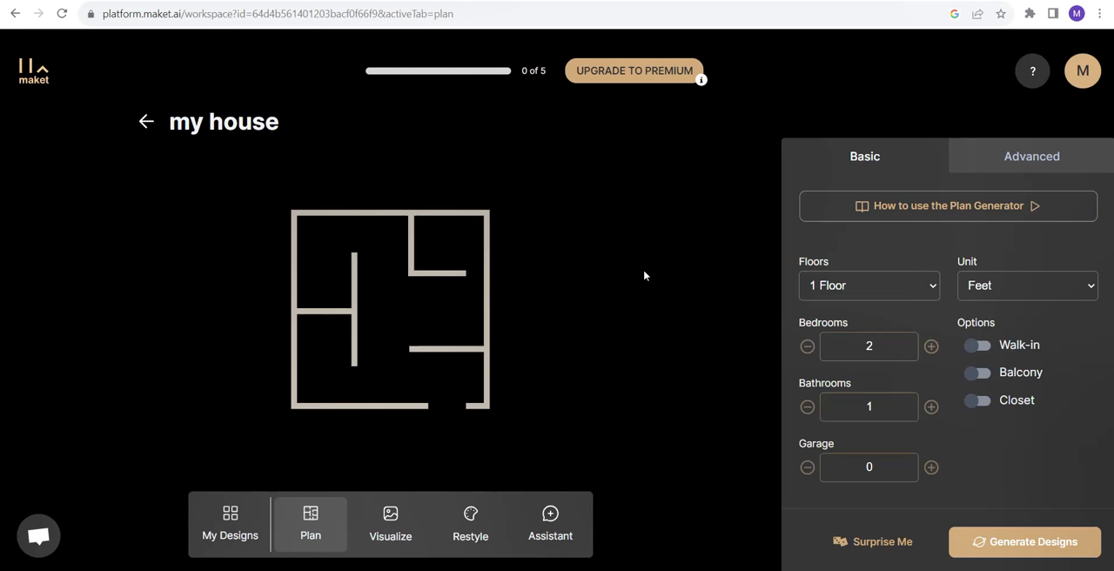
{"action": "mouse_move", "coordinate": [921, 287]}
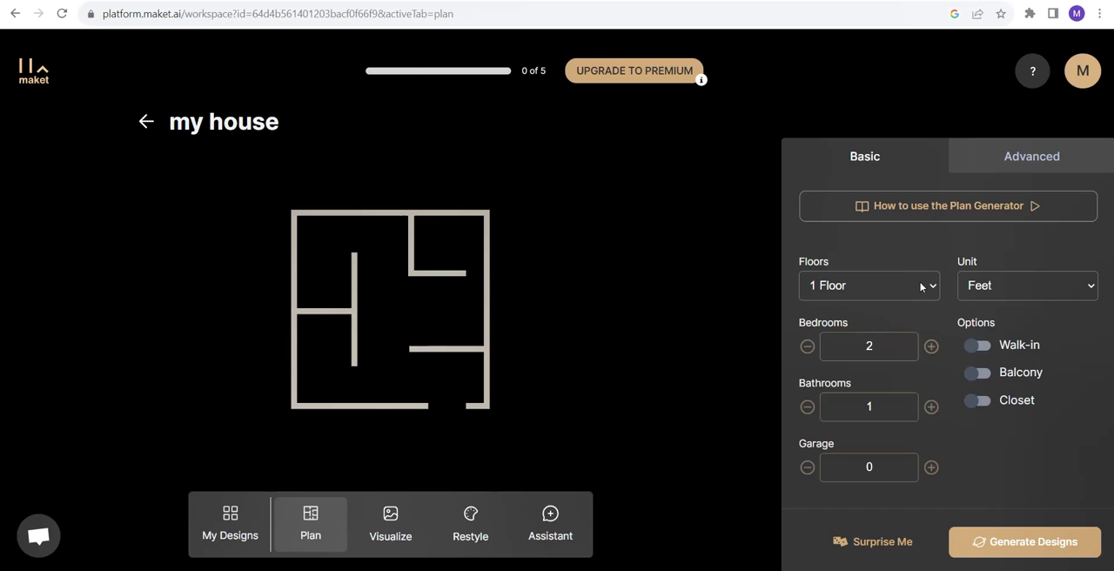
{"action": "left_click", "coordinate": [869, 286]}
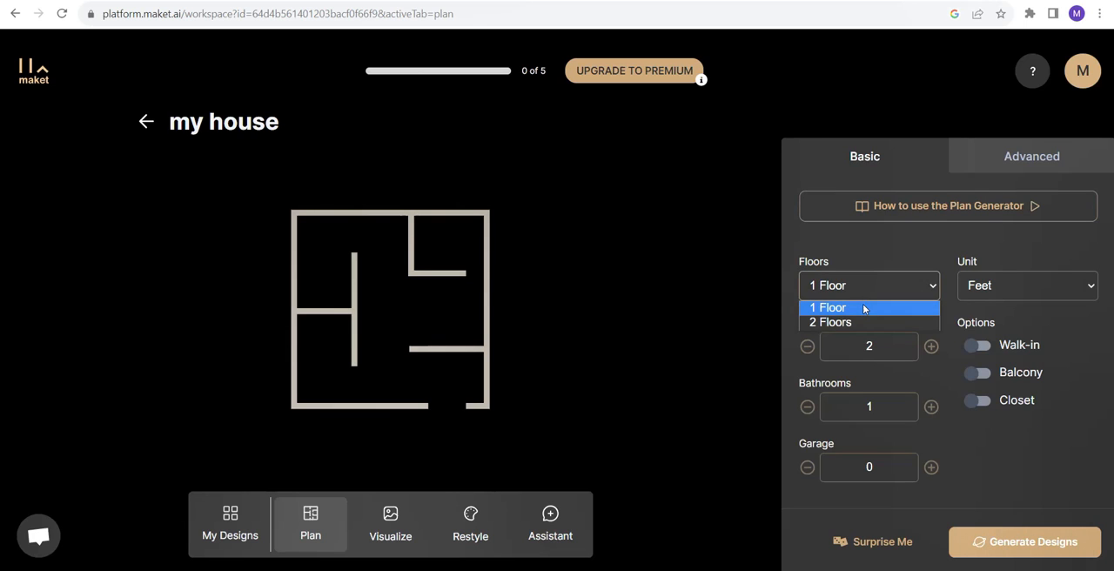
{"action": "left_click", "coordinate": [827, 306]}
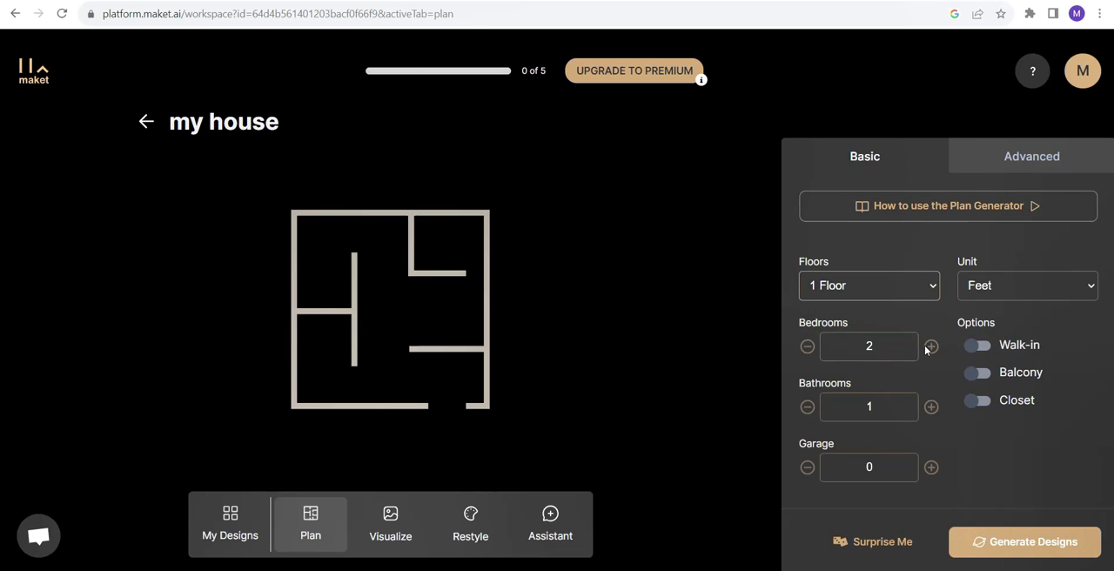
{"action": "mouse_move", "coordinate": [937, 417]}
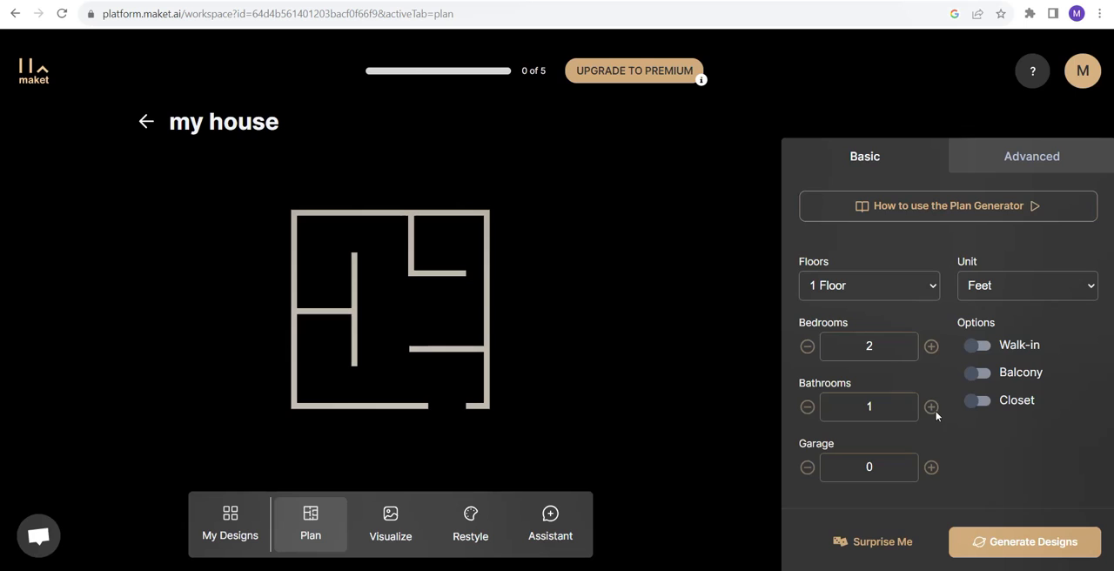
{"action": "left_click", "coordinate": [930, 408]}
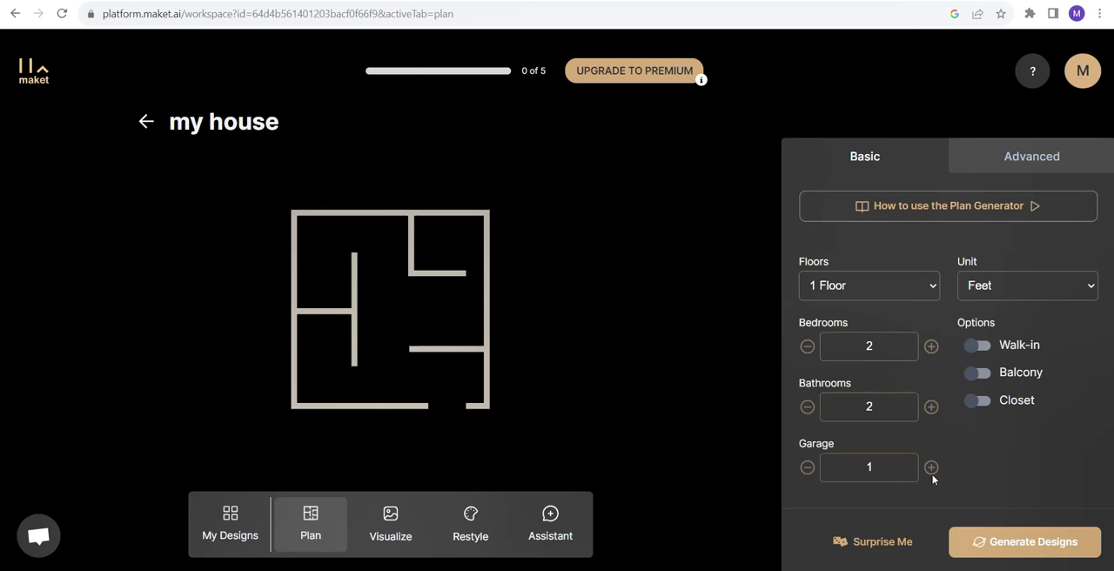
{"action": "mouse_move", "coordinate": [1018, 296]}
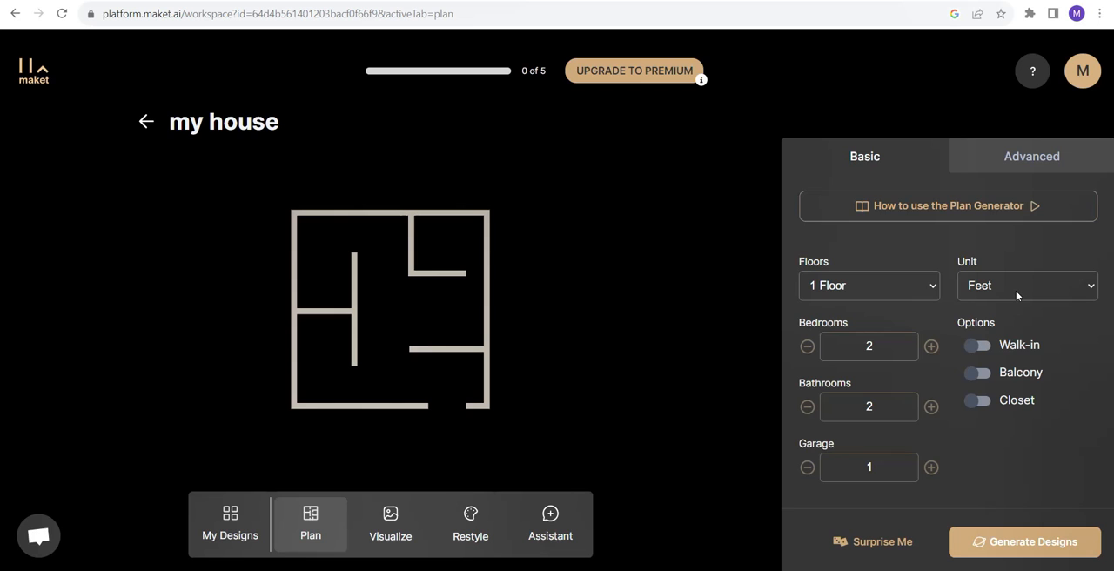
{"action": "left_click", "coordinate": [1030, 157]}
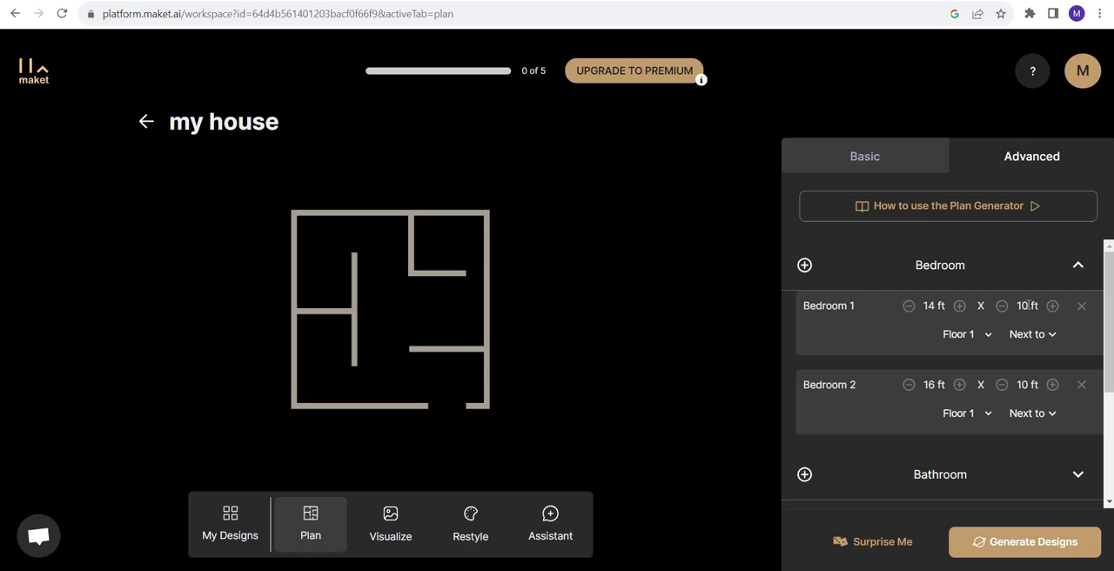
Adjust Bedroom 1 to 11 ft wide with its neighbouring room, and Bedroom 2 to 12 ft wide
{"action": "left_click", "coordinate": [1052, 307]}
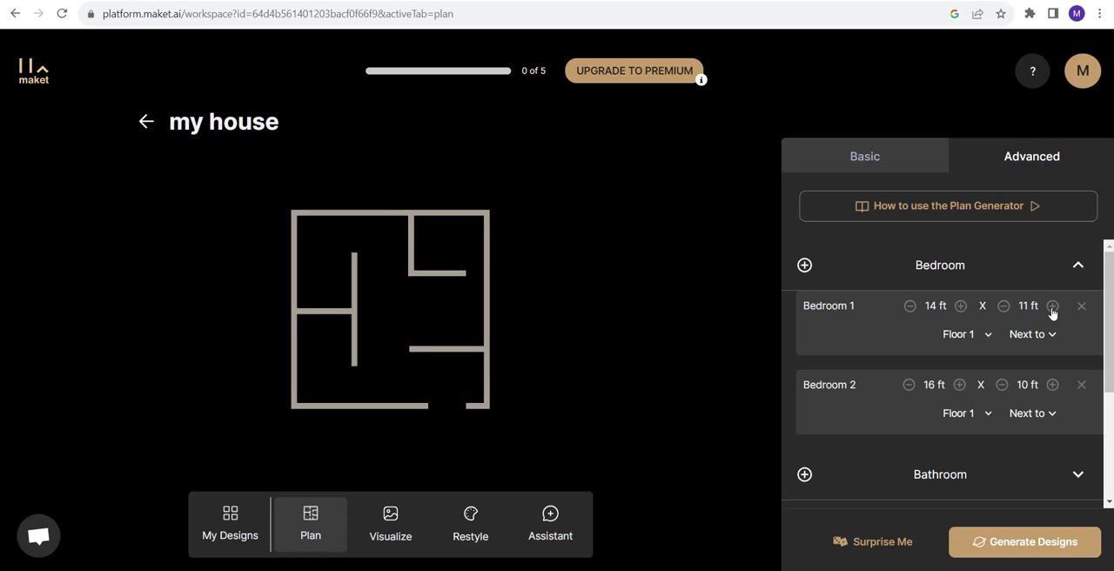
{"action": "left_click", "coordinate": [1052, 307]}
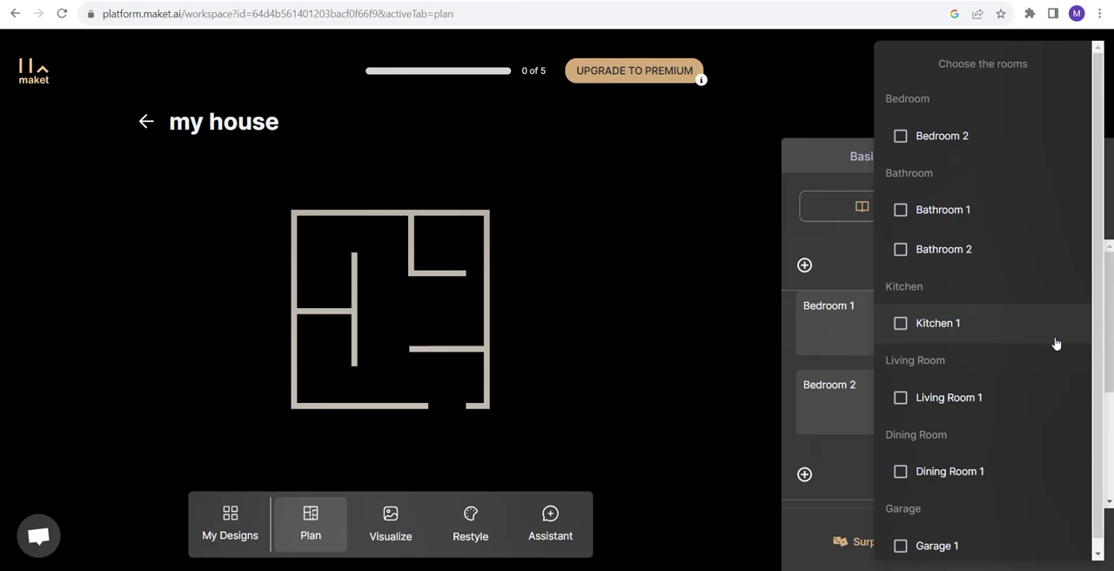
{"action": "left_click", "coordinate": [900, 209]}
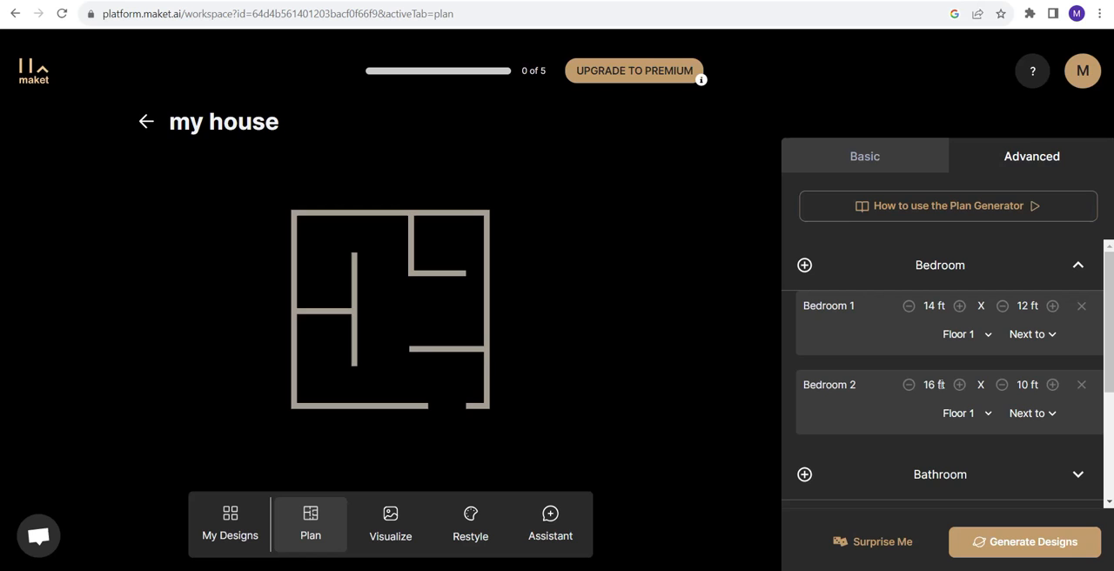
{"action": "left_click", "coordinate": [1052, 383]}
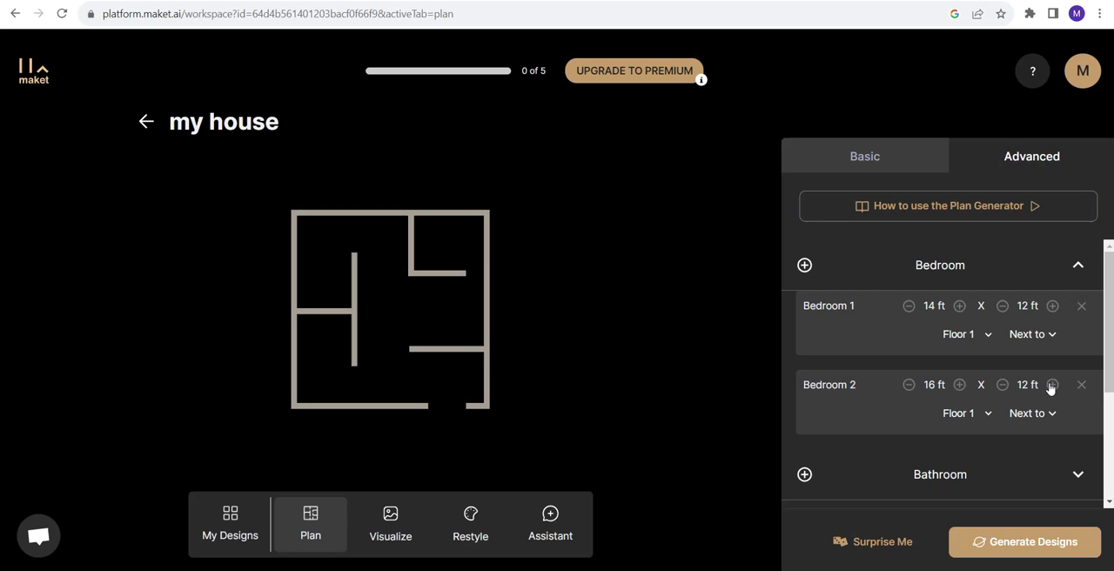
{"action": "mouse_move", "coordinate": [1036, 414]}
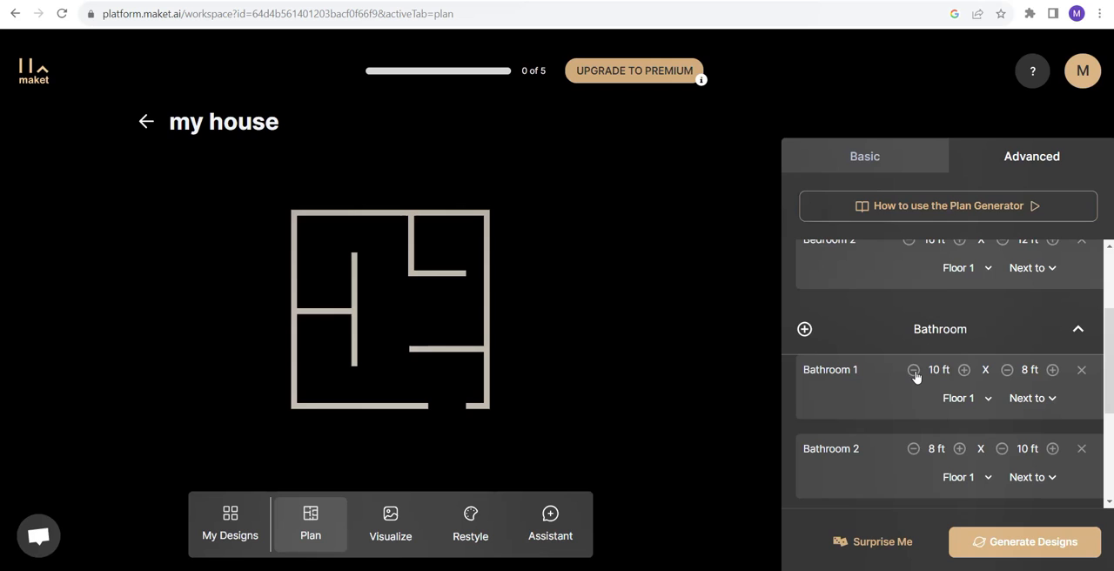
Shrink Bathroom 1 to 8×8 ft and Bathroom 2, set their neighbouring rooms, and return to Basic settings
{"action": "left_click", "coordinate": [912, 369]}
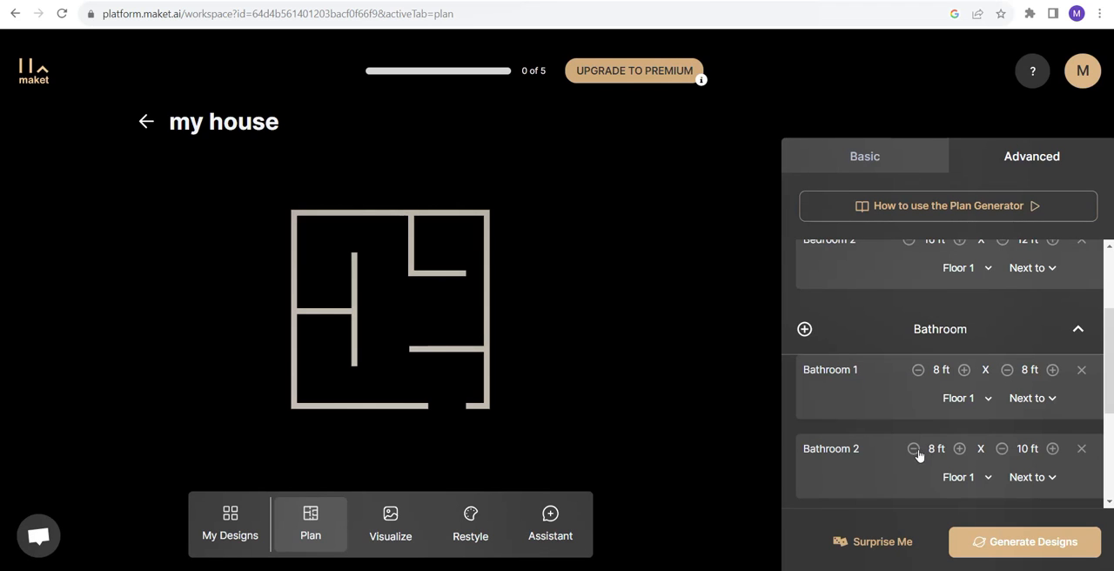
{"action": "left_click", "coordinate": [1003, 449]}
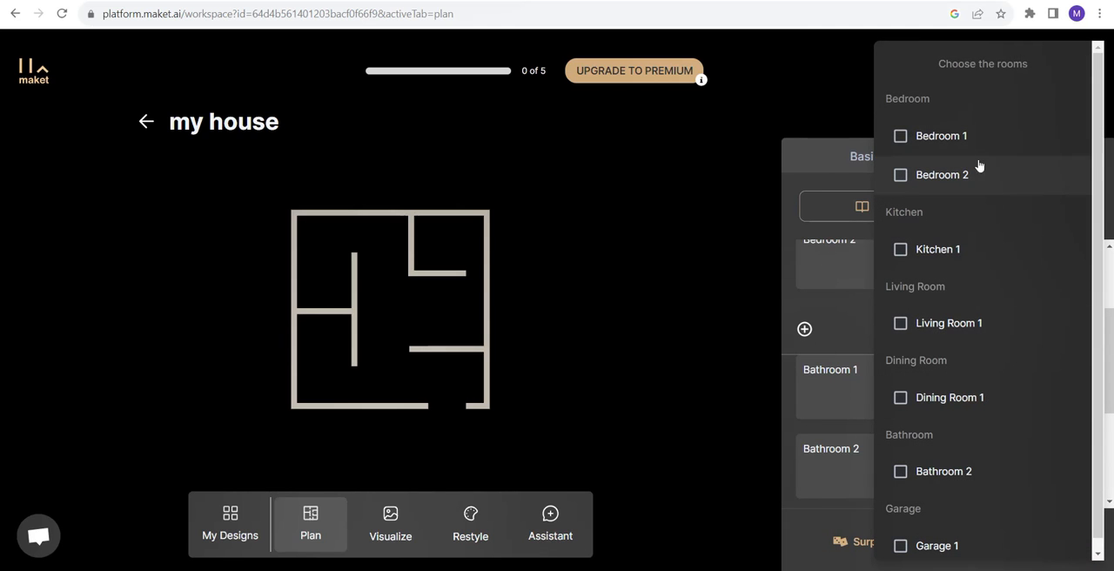
{"action": "left_click", "coordinate": [900, 136]}
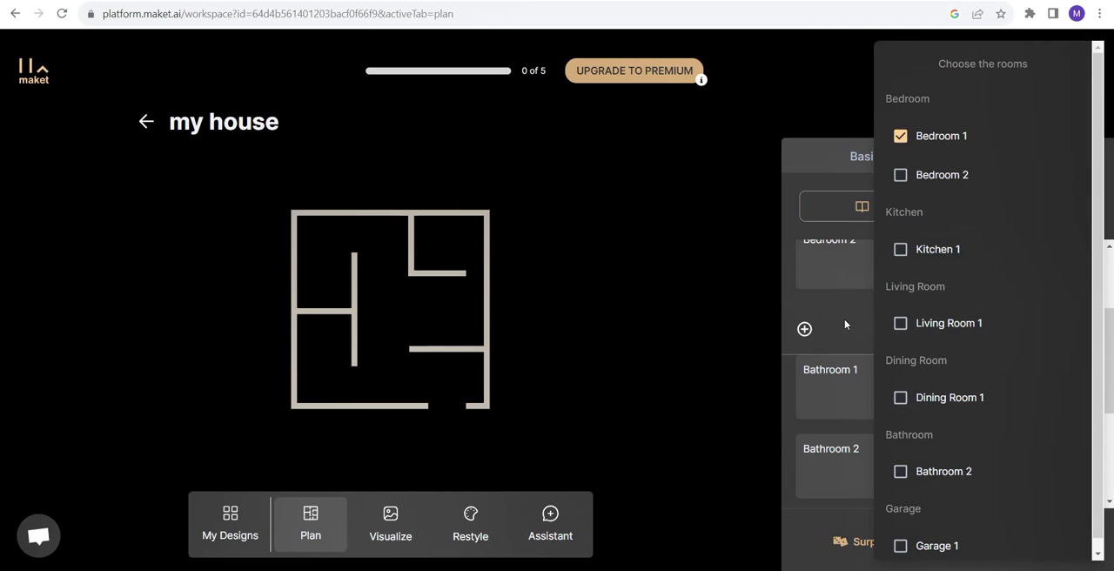
{"action": "left_click", "coordinate": [900, 136]}
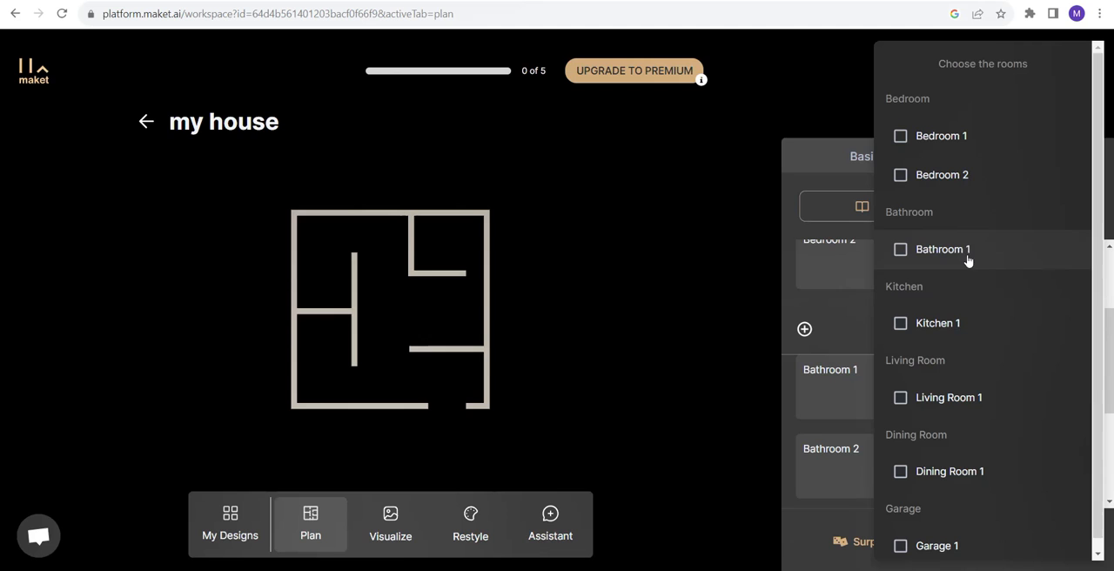
{"action": "left_click", "coordinate": [900, 174]}
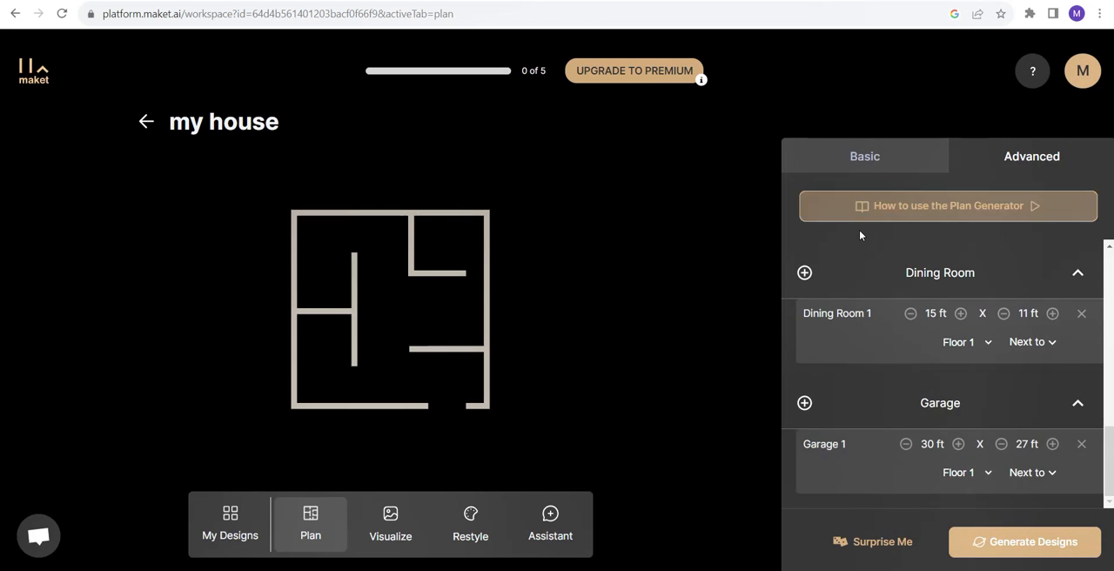
{"action": "left_click", "coordinate": [864, 157]}
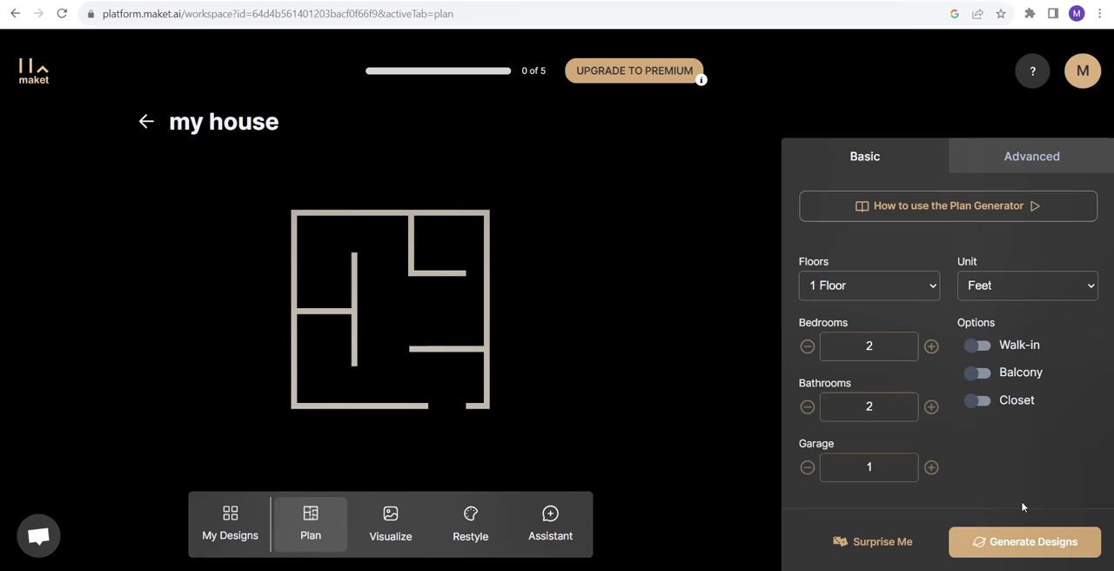
Generate the floor plan designs and browse the enlarged options one by one
{"action": "left_click", "coordinate": [1023, 542]}
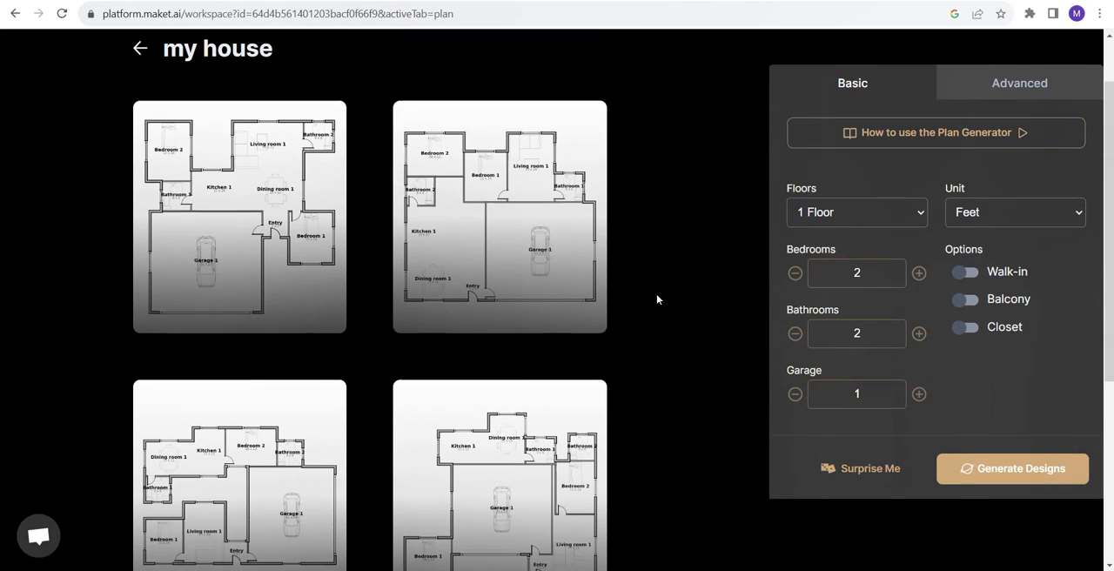
{"action": "left_click", "coordinate": [500, 218]}
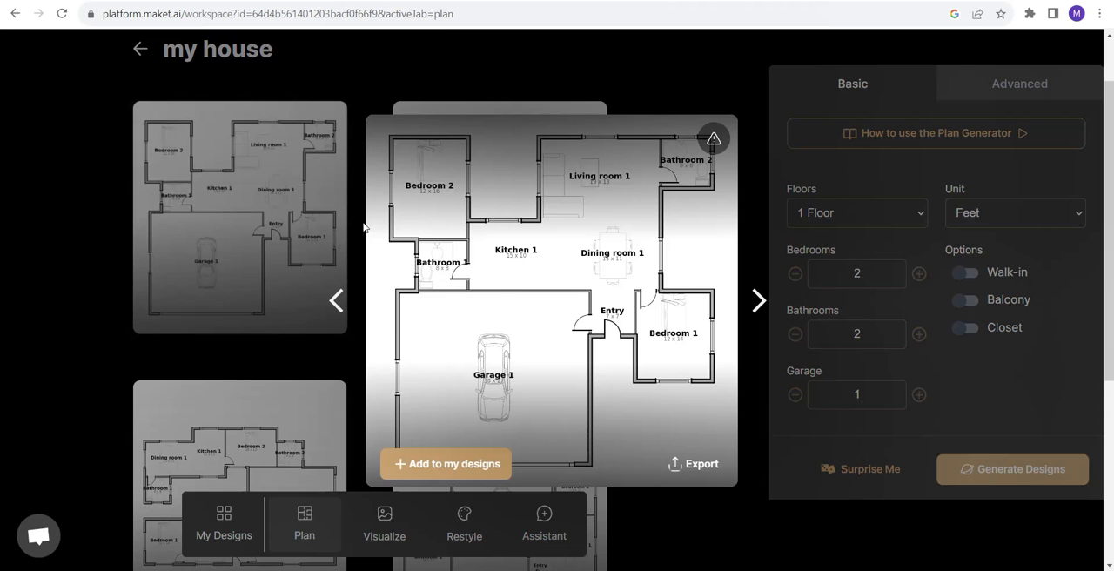
{"action": "mouse_move", "coordinate": [606, 347]}
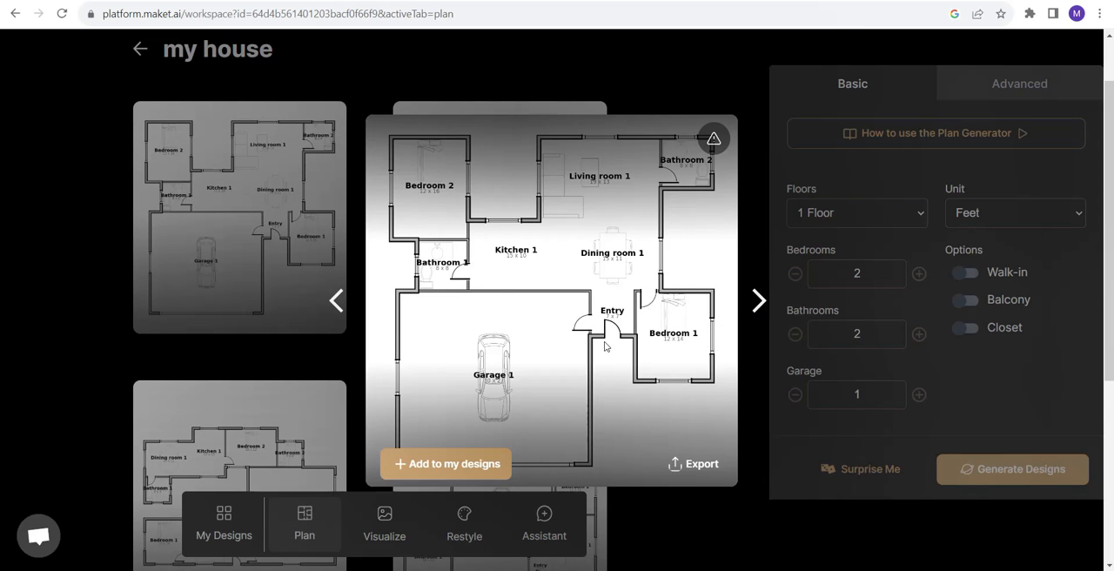
{"action": "left_click", "coordinate": [759, 299]}
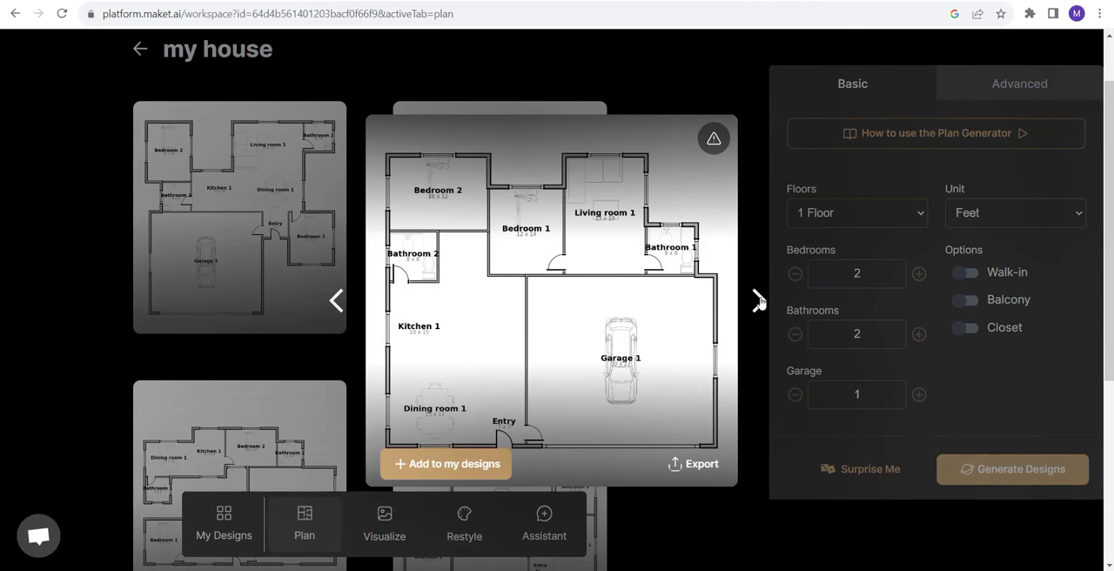
{"action": "left_click", "coordinate": [759, 299]}
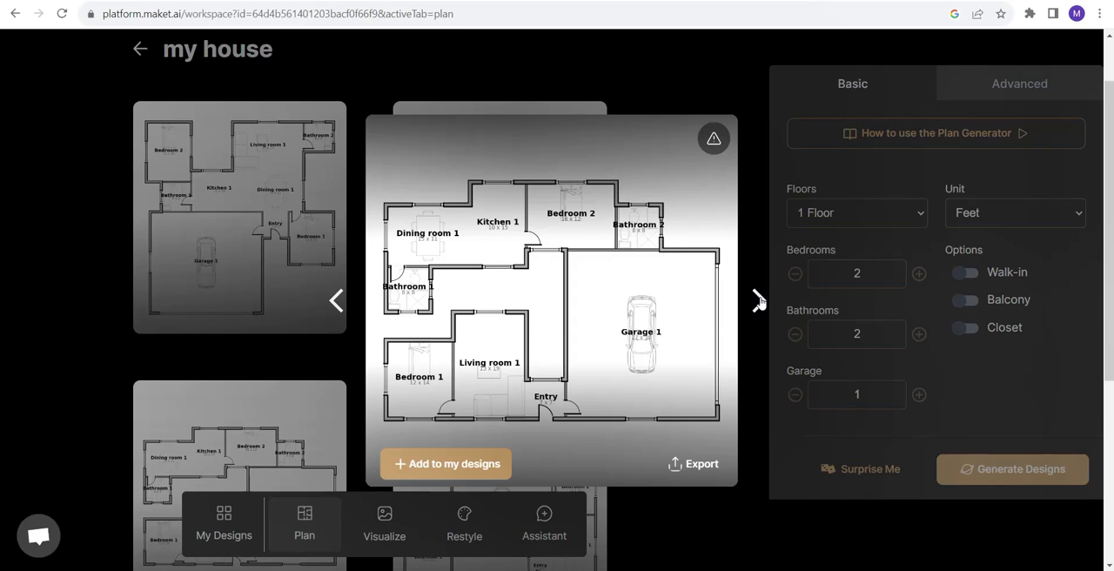
{"action": "left_click", "coordinate": [759, 300]}
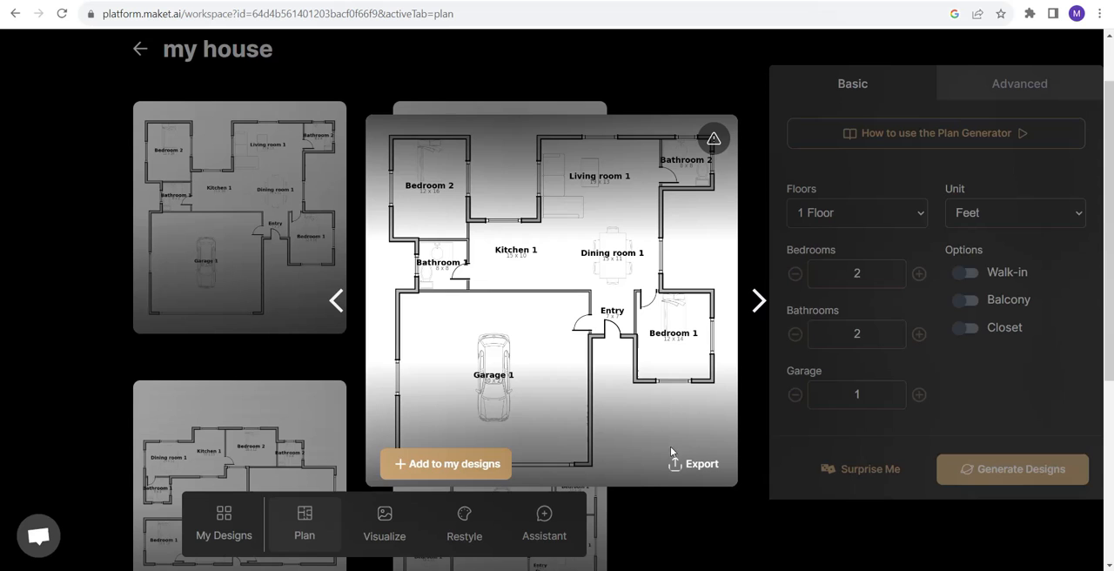
Export the chosen plan at Original resolution and add it to my designs
{"action": "left_click", "coordinate": [702, 463]}
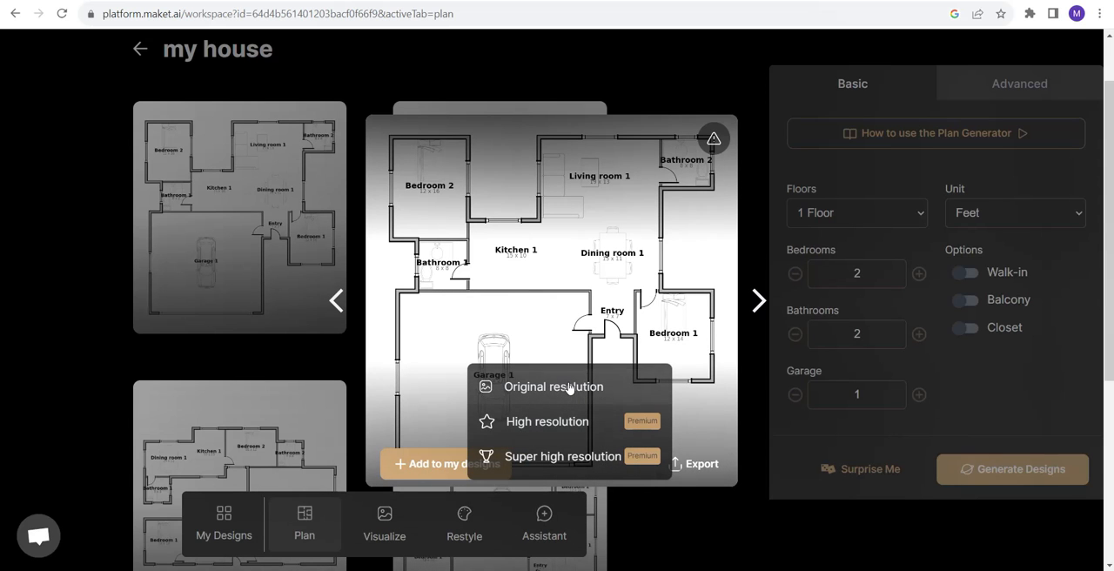
{"action": "left_click", "coordinate": [553, 387]}
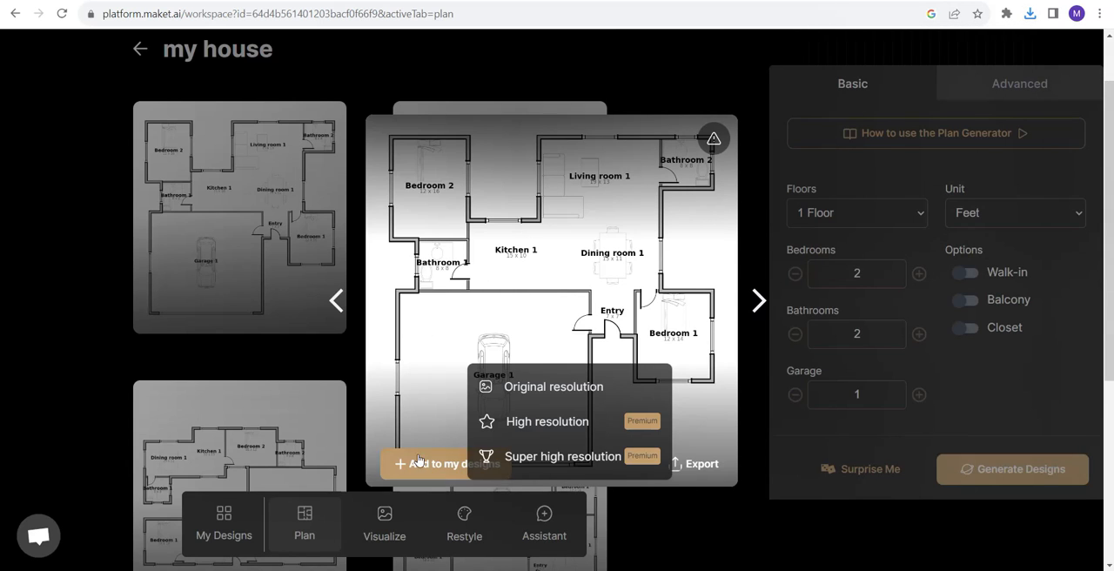
{"action": "left_click", "coordinate": [444, 463]}
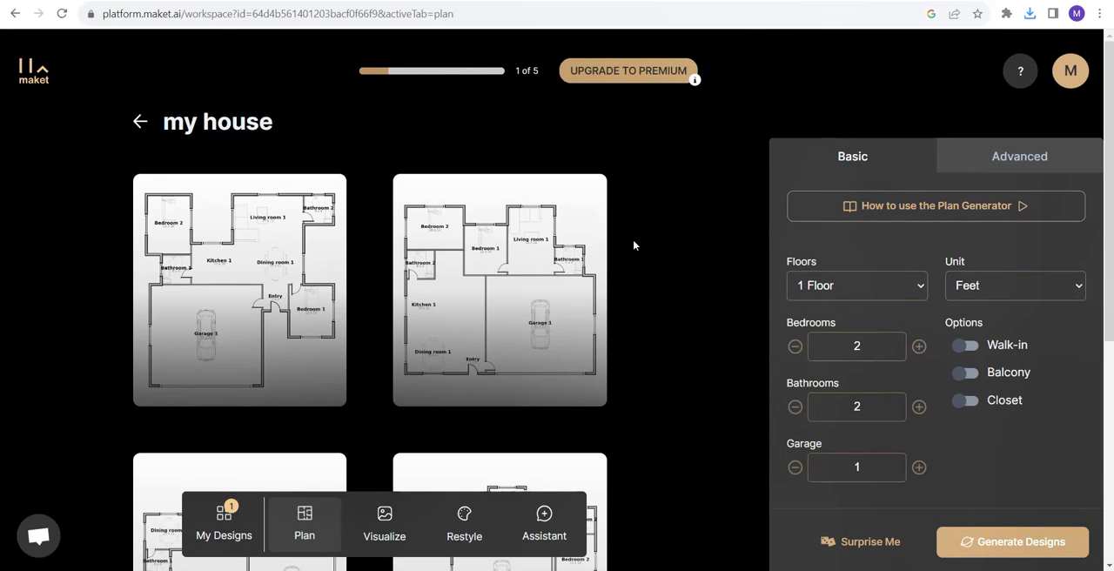
{"action": "mouse_move", "coordinate": [348, 519]}
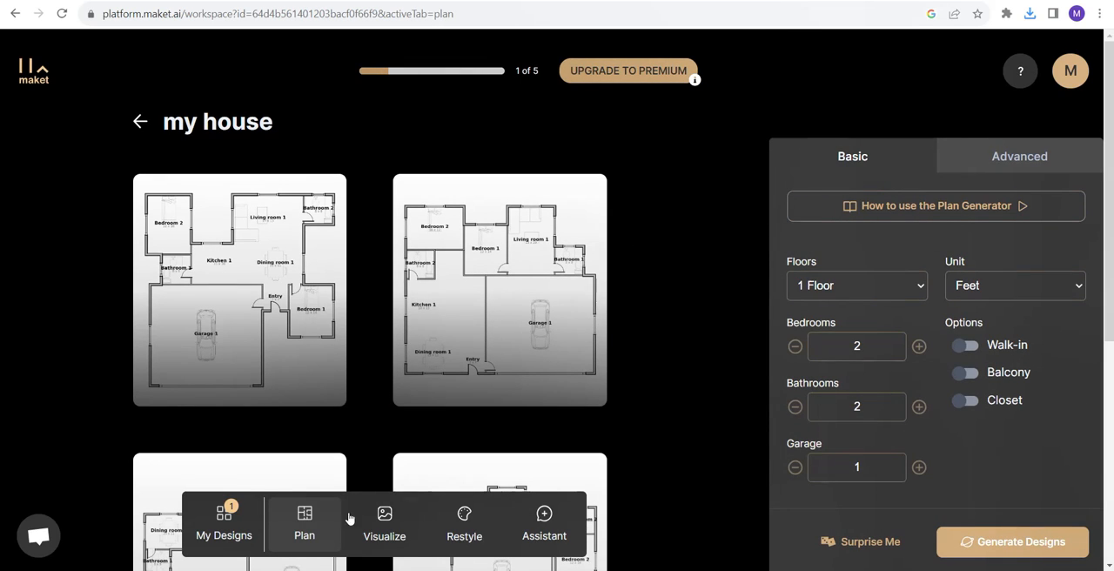
Launch the Visualize tool for the my house project
{"action": "left_click", "coordinate": [390, 522]}
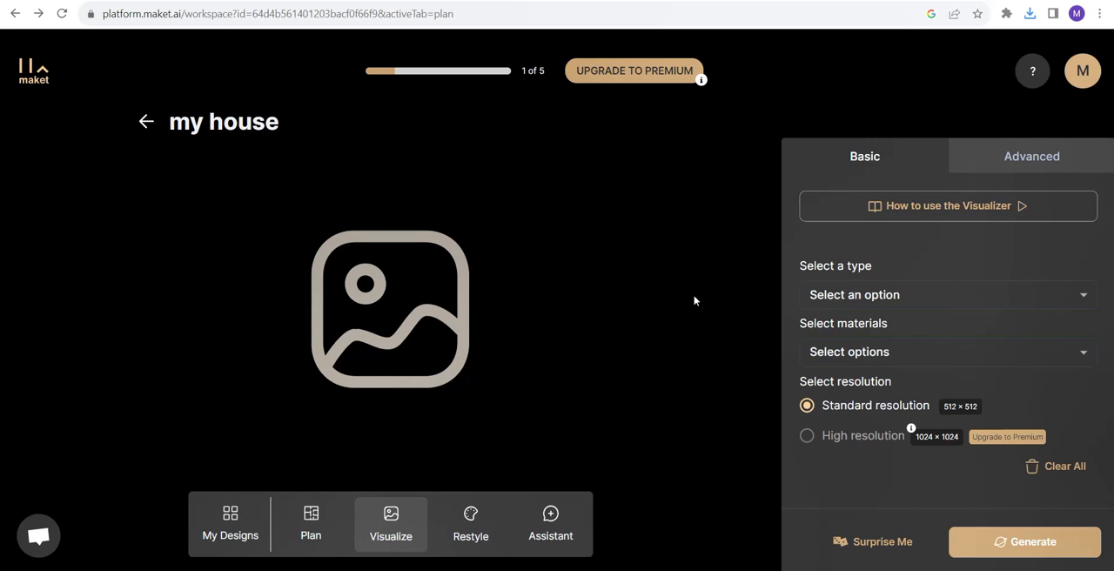
{"action": "mouse_move", "coordinate": [886, 275]}
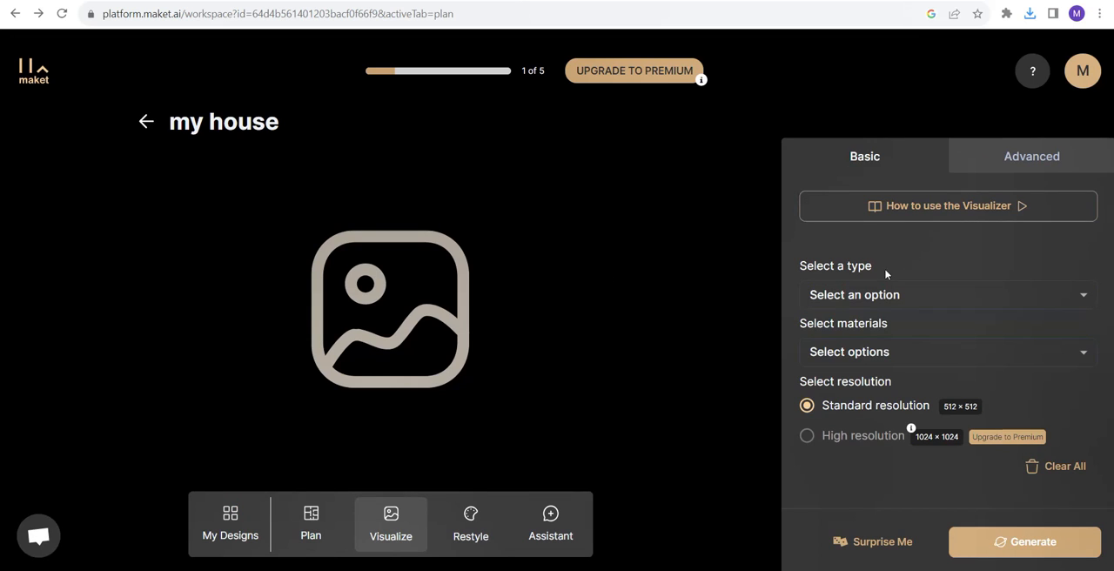
Set the render to Exterior type, Contemporary style and Wood material
{"action": "left_click", "coordinate": [947, 294]}
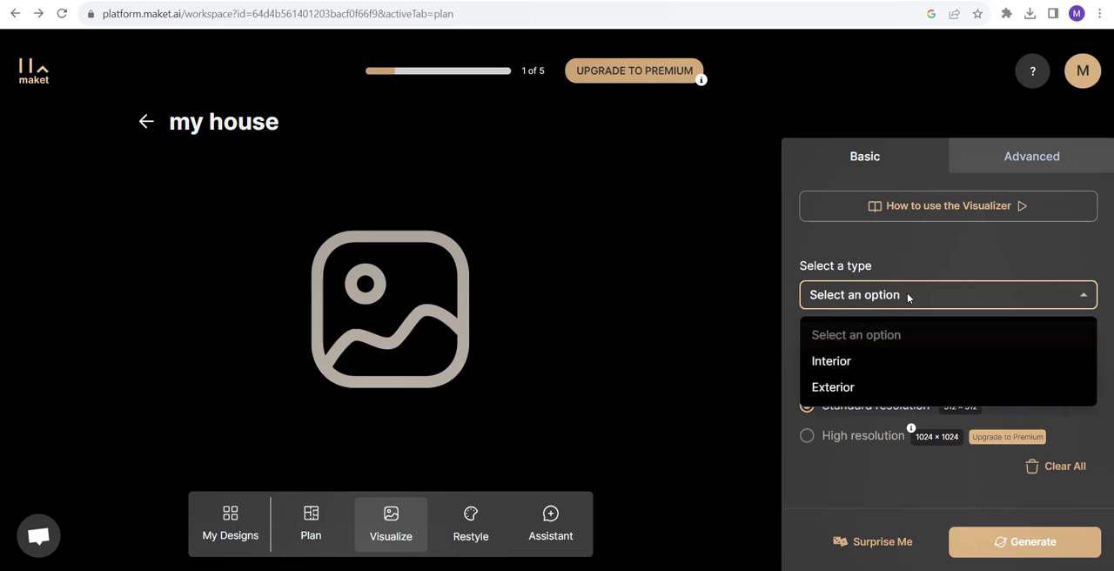
{"action": "left_click", "coordinate": [833, 386]}
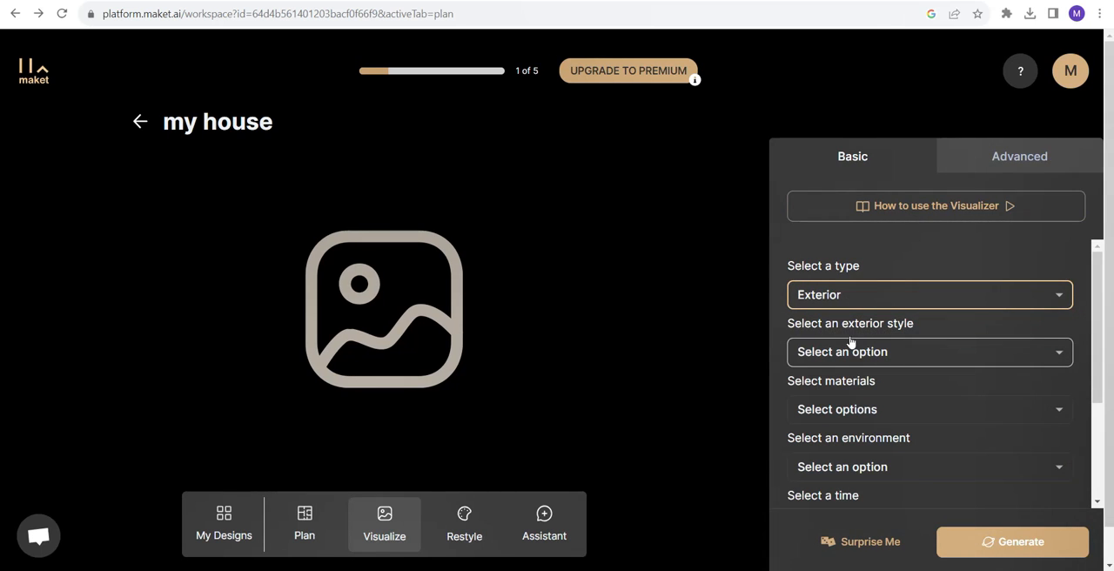
{"action": "left_click", "coordinate": [930, 352]}
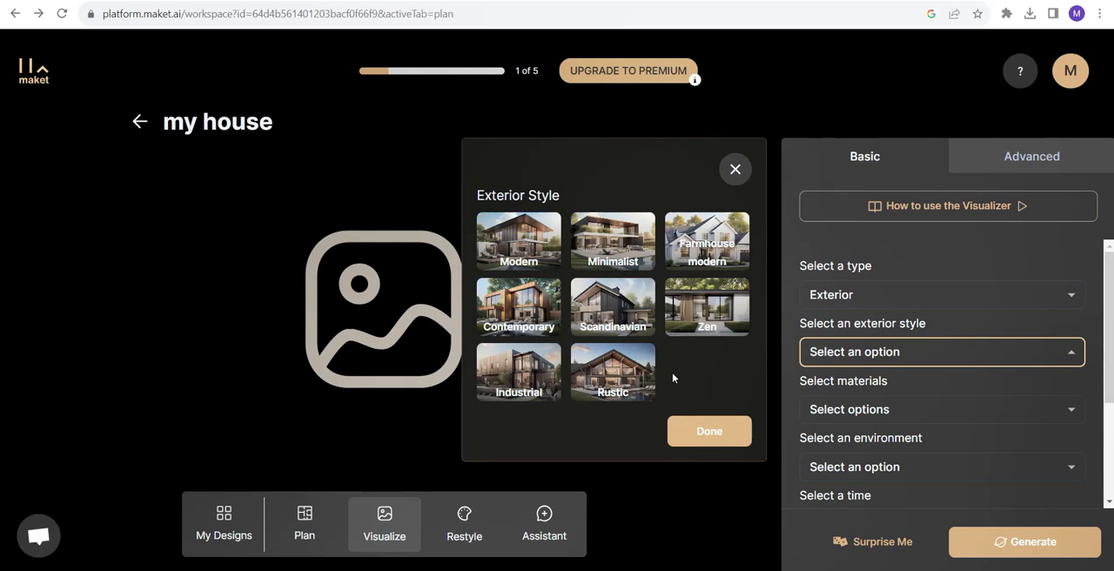
{"action": "left_click", "coordinate": [519, 307]}
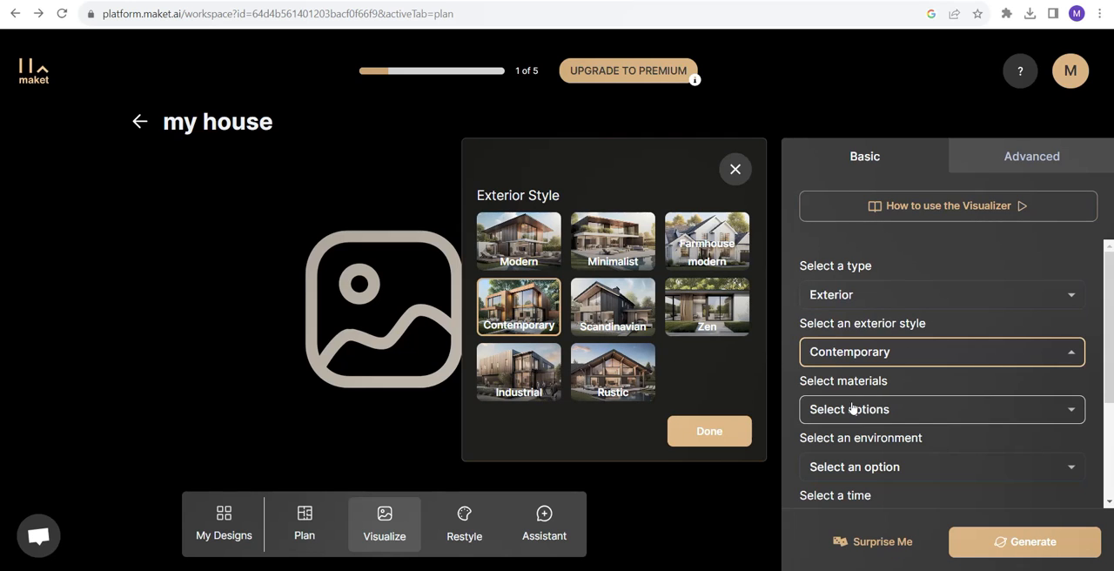
{"action": "left_click", "coordinate": [941, 410]}
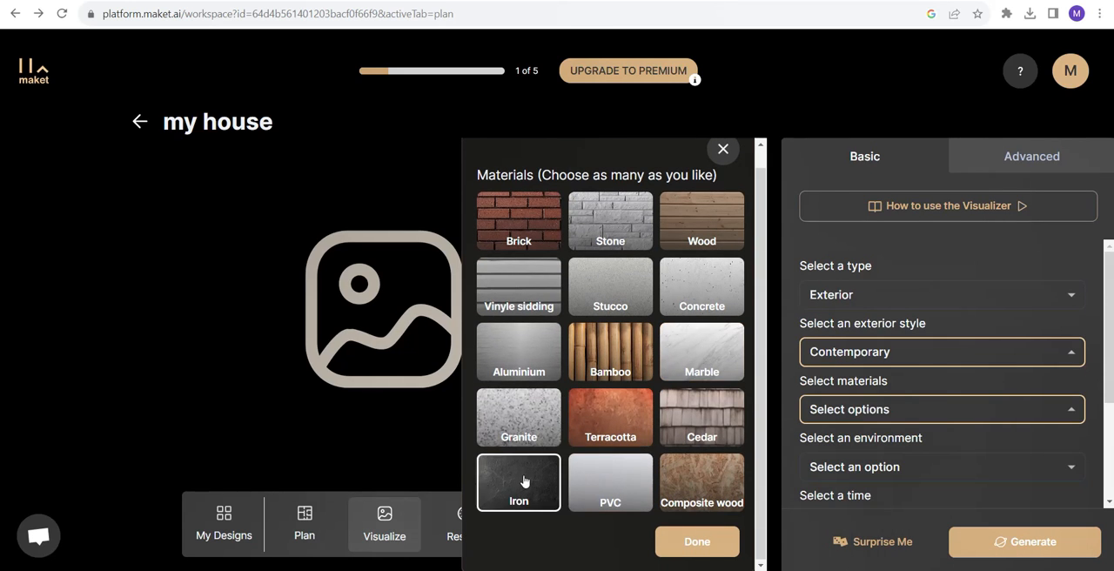
{"action": "left_click", "coordinate": [702, 221]}
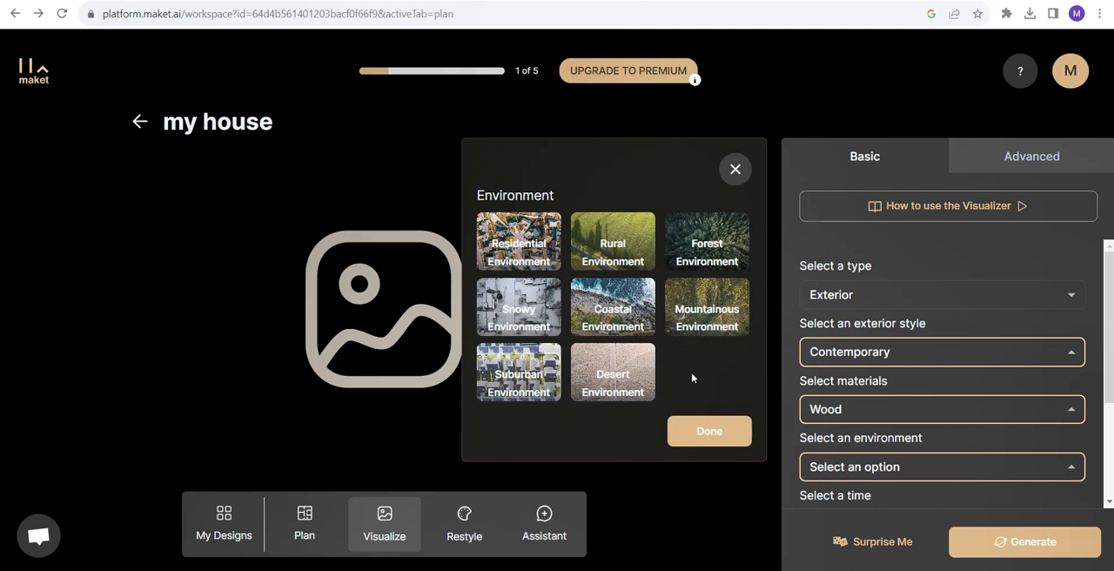
Set the environment to Residential Environment and the time of day to Sunset
{"action": "left_click", "coordinate": [519, 240]}
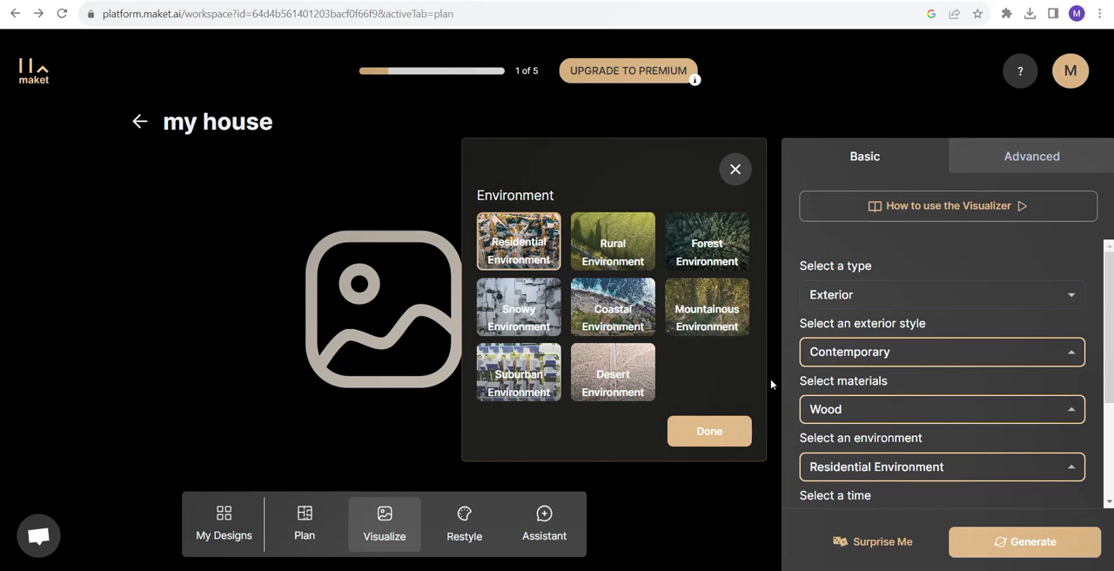
{"action": "left_click", "coordinate": [708, 430]}
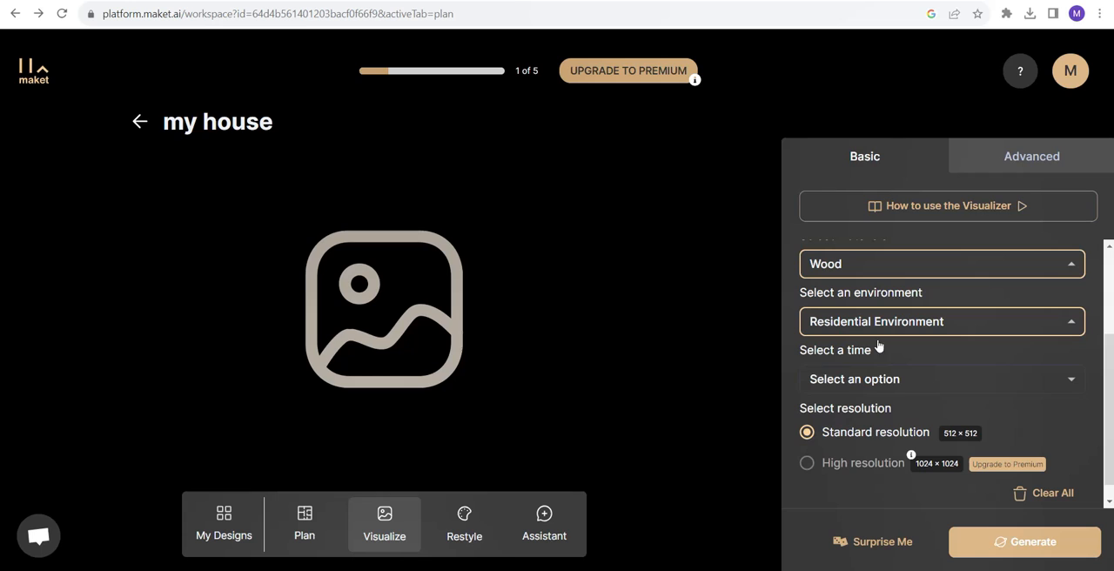
{"action": "left_click", "coordinate": [941, 379]}
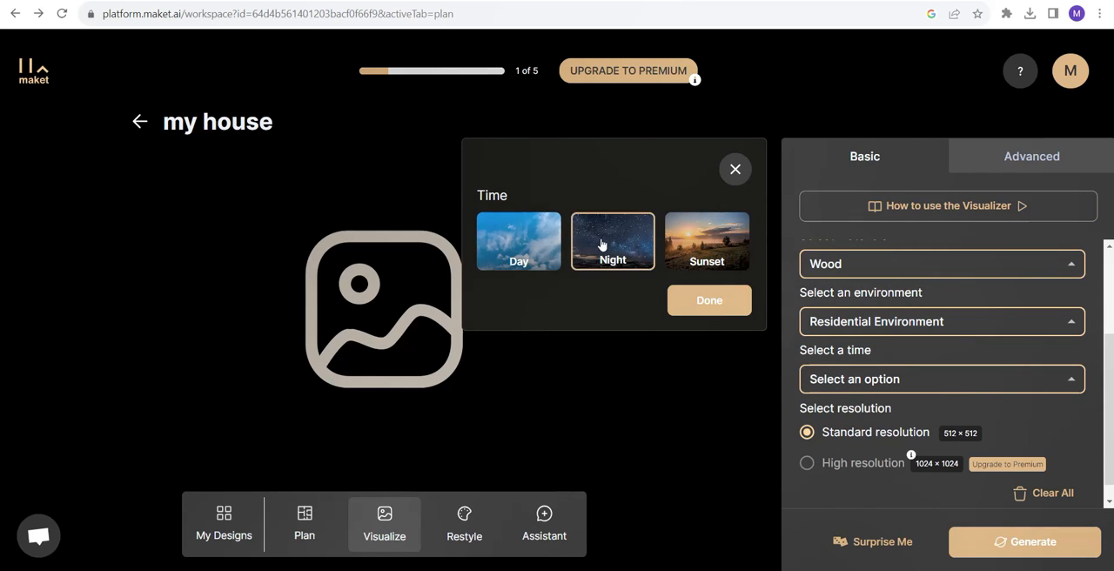
{"action": "left_click", "coordinate": [707, 240]}
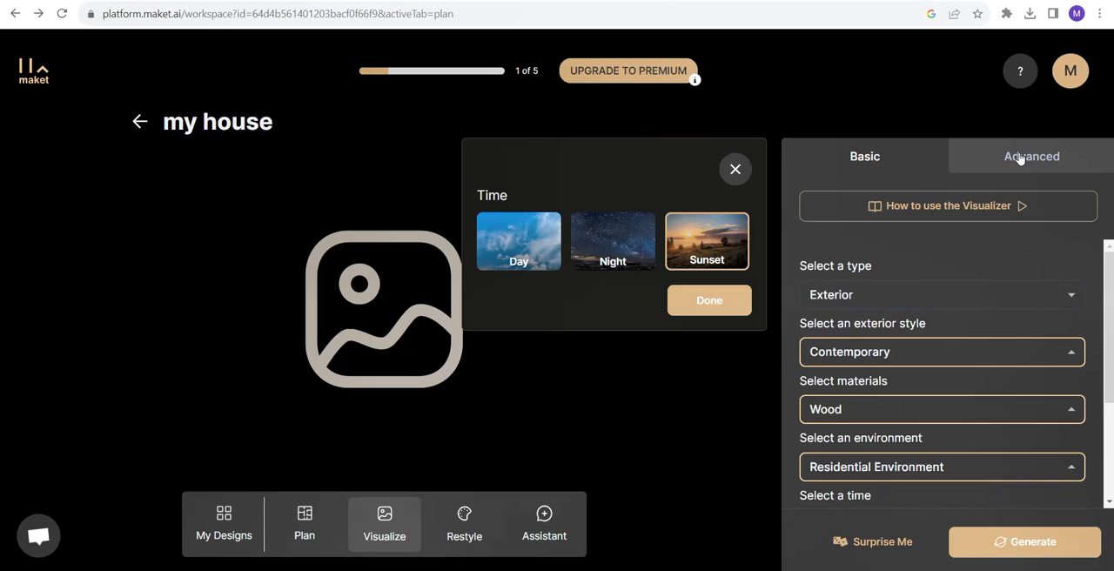
In the Advanced prompt, append 'a car standing in driveway' after the sunset sentence
{"action": "left_click", "coordinate": [1031, 157]}
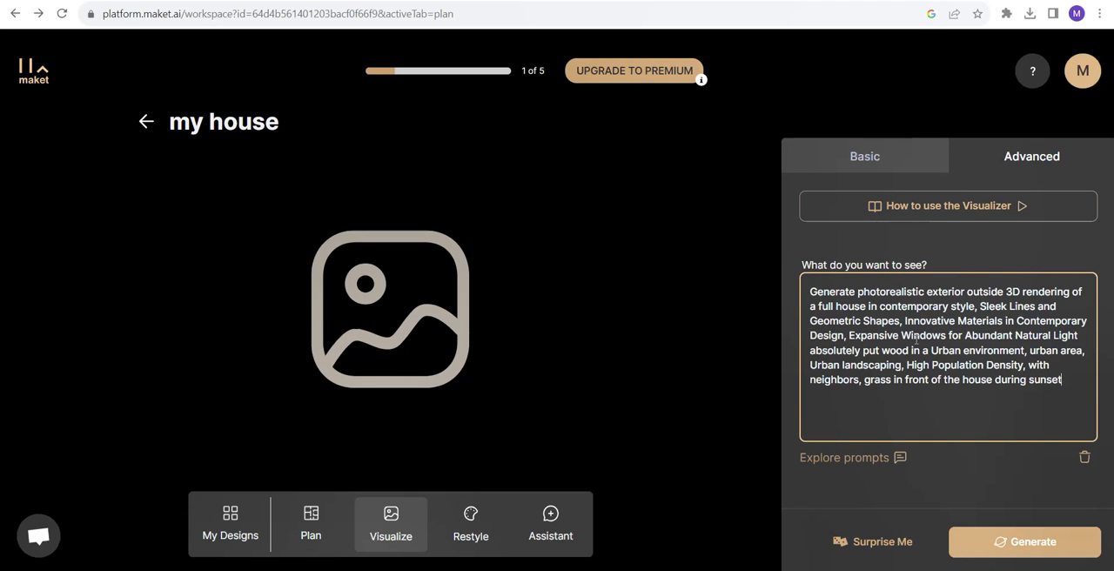
{"action": "left_click", "coordinate": [863, 156]}
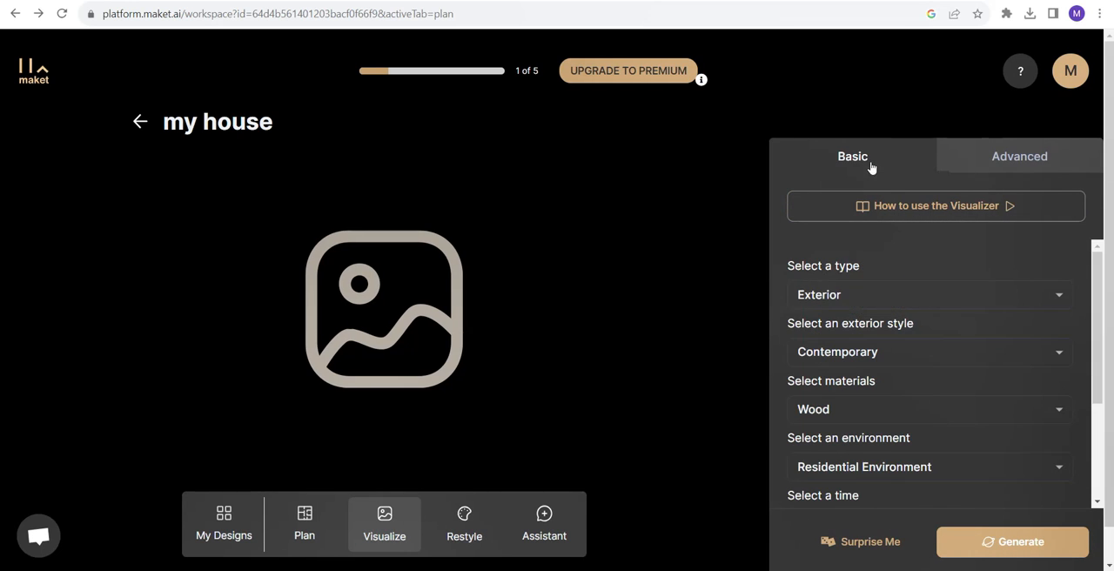
{"action": "left_click", "coordinate": [1031, 157]}
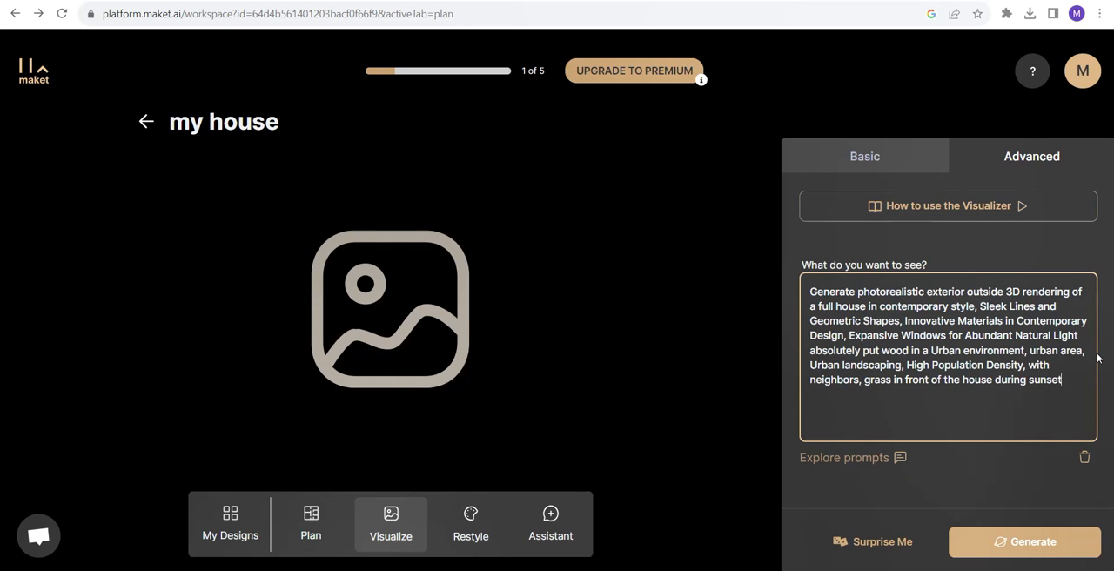
{"action": "type", "text": "."}
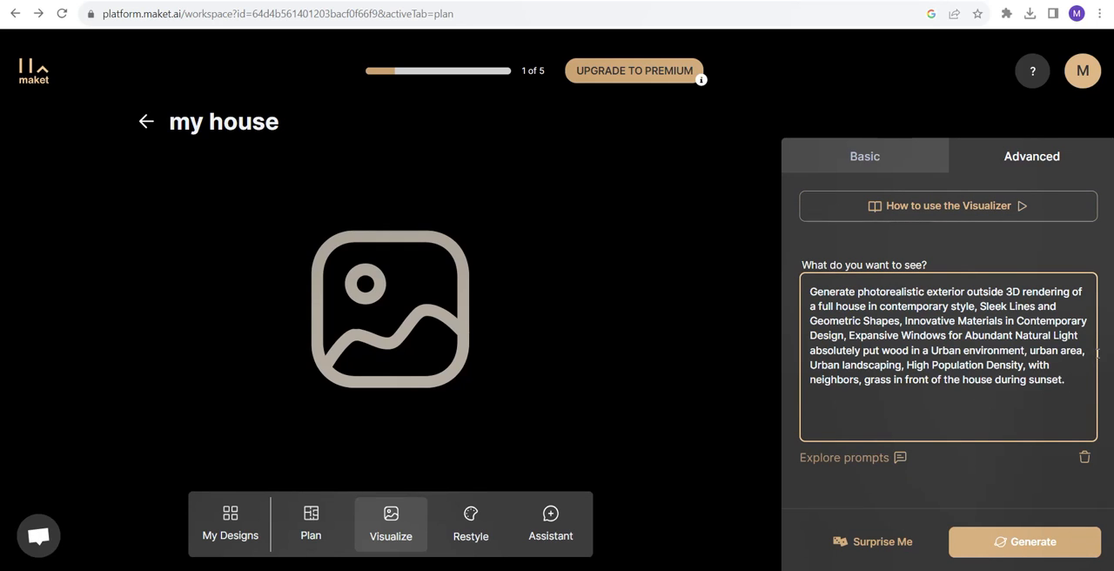
{"action": "type", "text": "a car standin"}
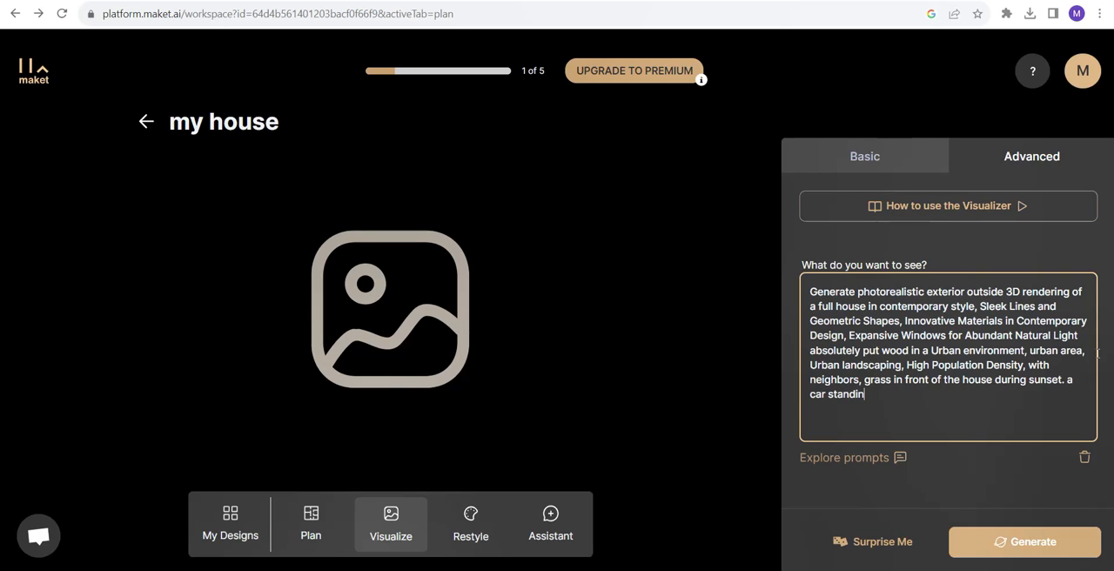
{"action": "type", "text": "g in dri"}
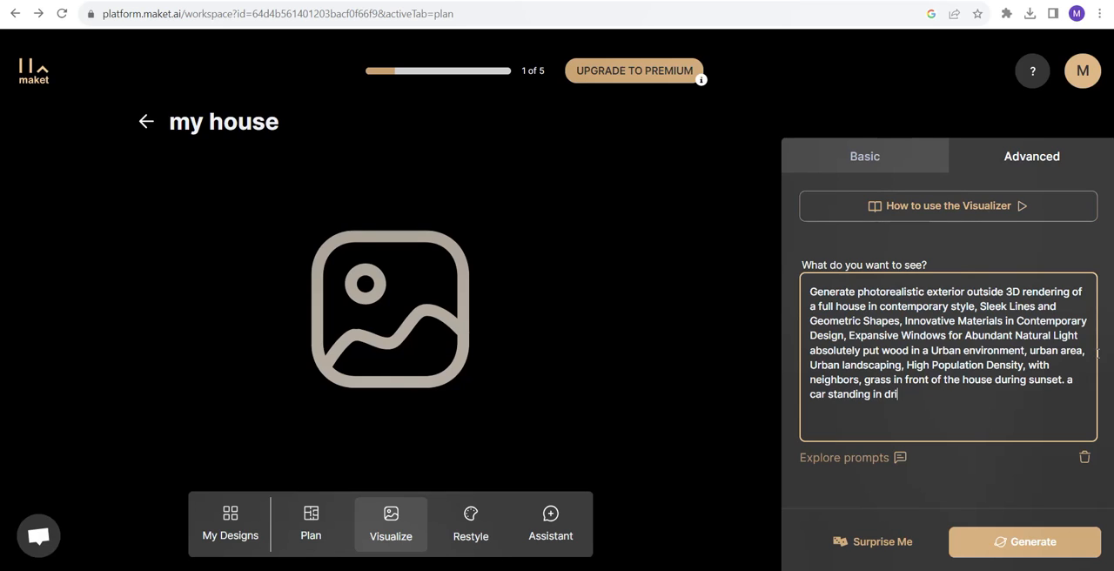
{"action": "type", "text": "veway"}
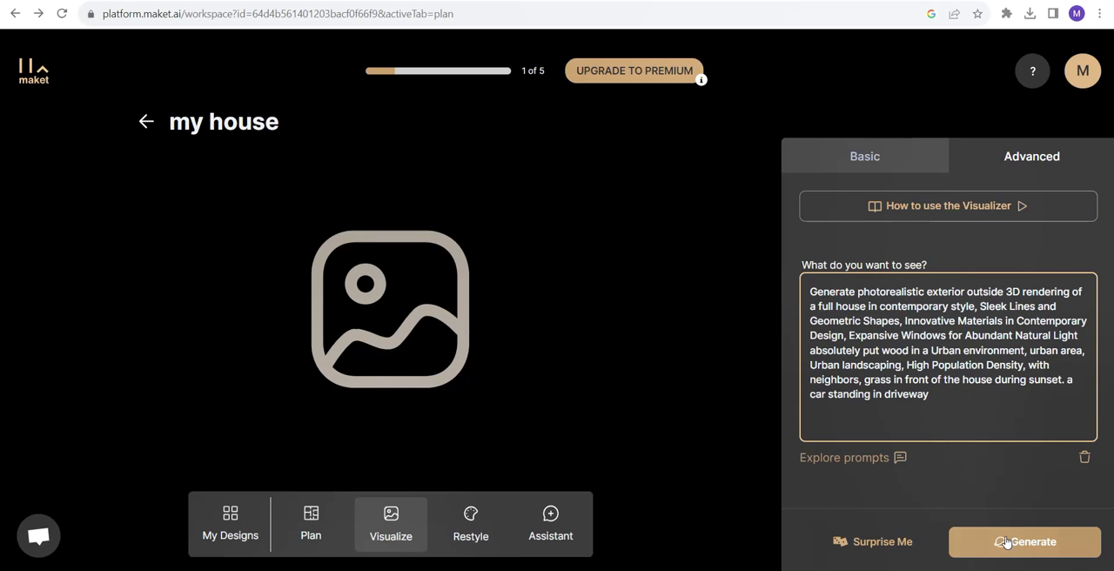
Generate exterior renders of the wooden house and browse the enlarged results
{"action": "left_click", "coordinate": [1023, 542]}
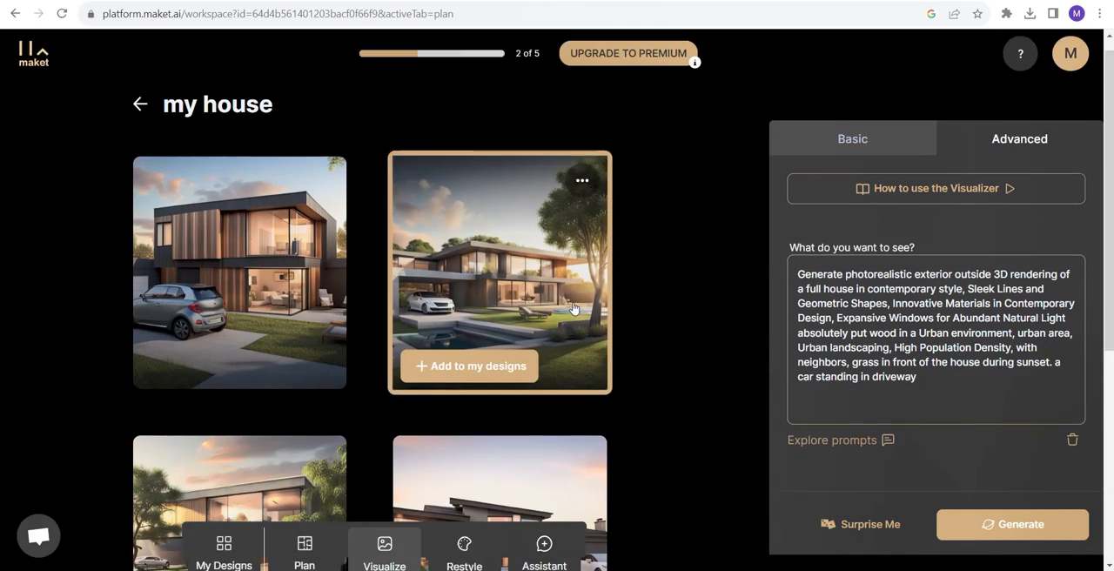
{"action": "left_click", "coordinate": [500, 271]}
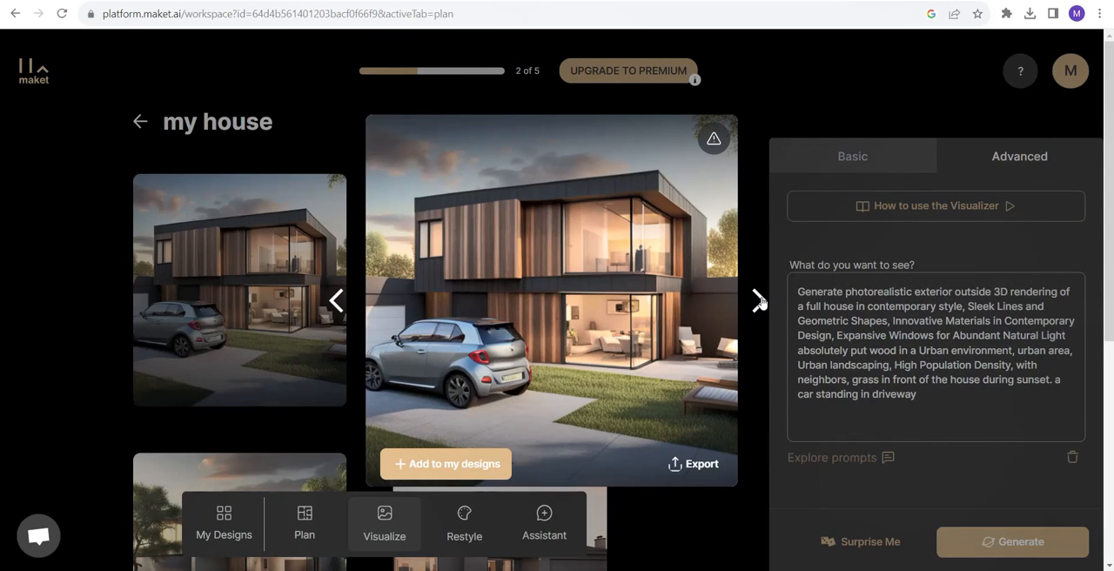
{"action": "left_click", "coordinate": [757, 299]}
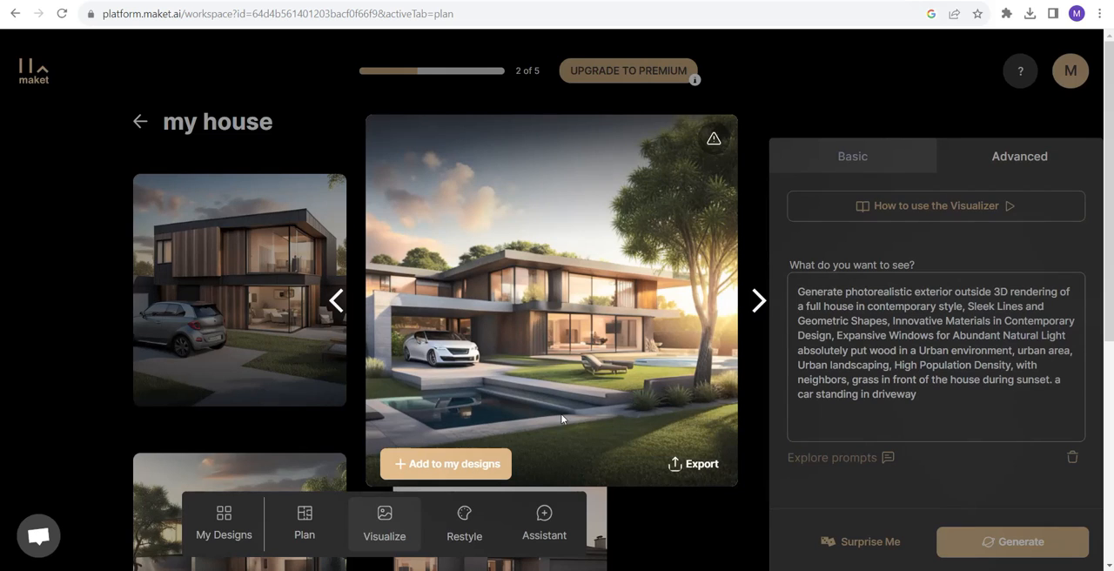
Save the sunset house-with-pool render to My Designs and return to the results
{"action": "left_click", "coordinate": [693, 463]}
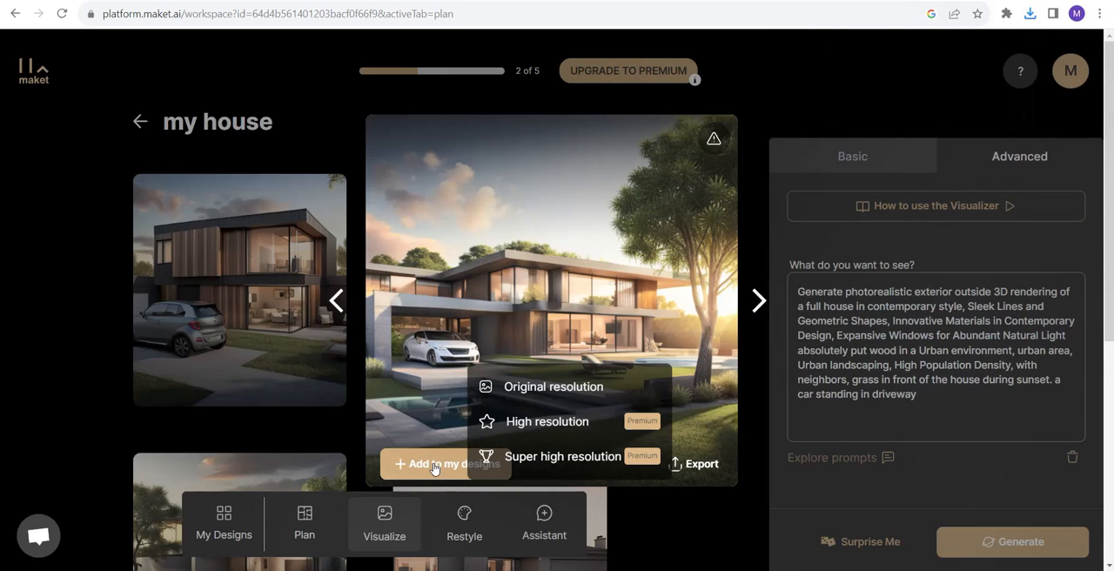
{"action": "left_click", "coordinate": [442, 463]}
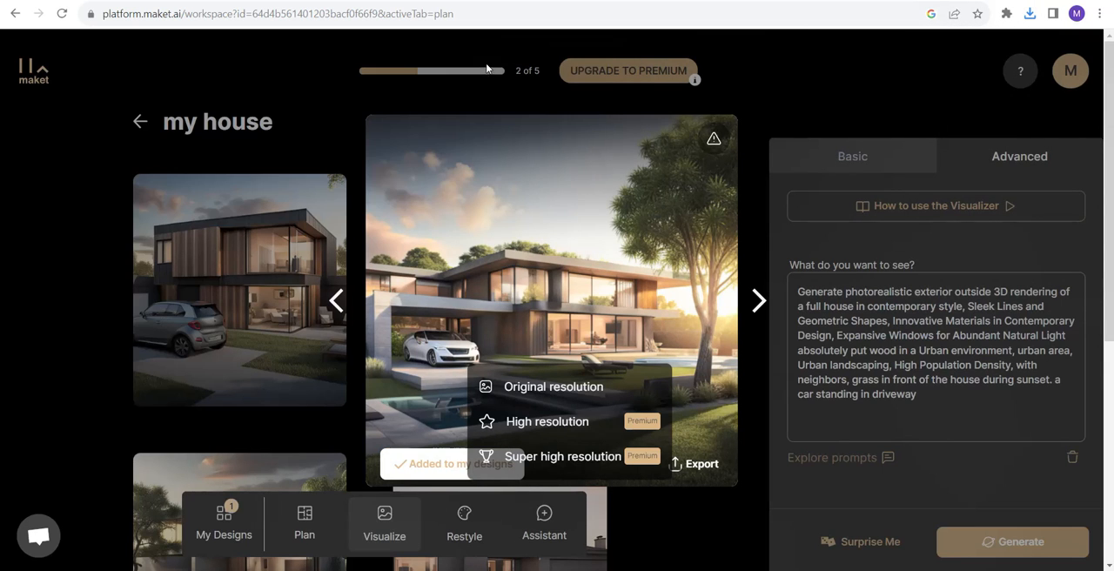
{"action": "left_click", "coordinate": [679, 309]}
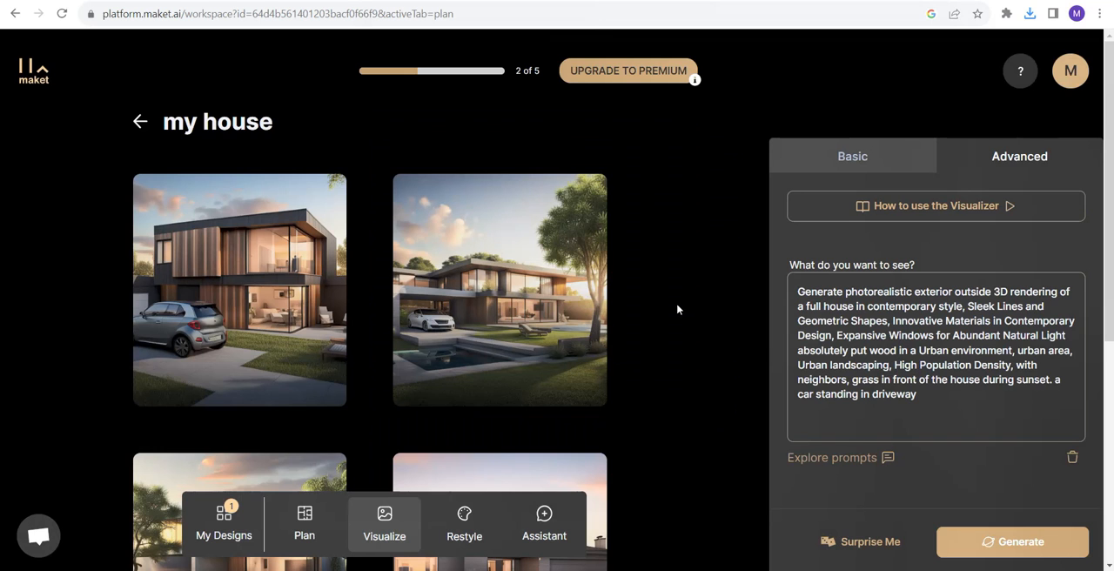
{"action": "mouse_move", "coordinate": [383, 522]}
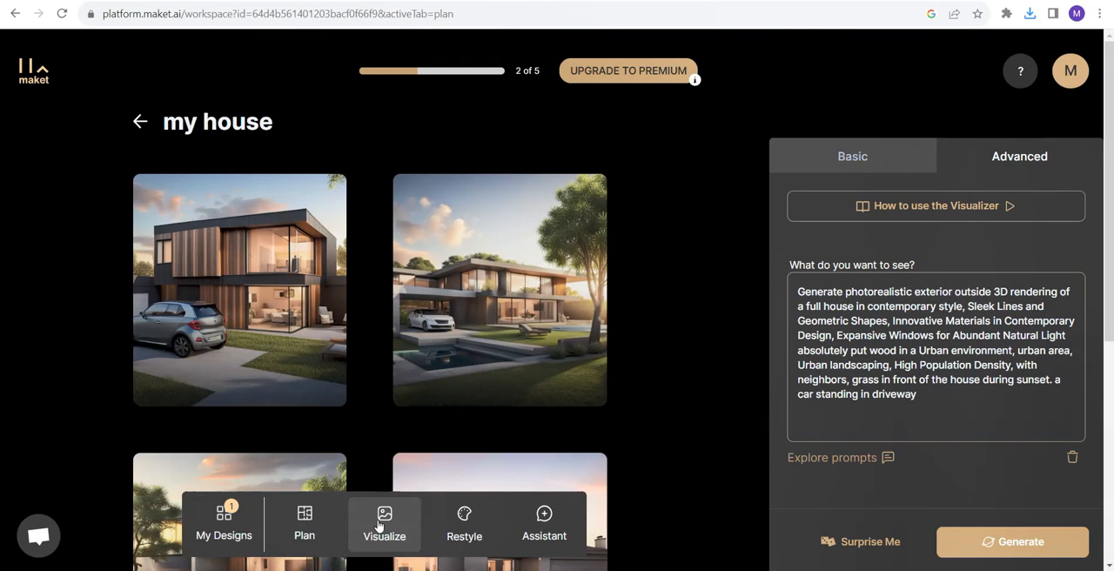
Switch to Restyle and upload an office interior photo to rework
{"action": "left_click", "coordinate": [470, 522]}
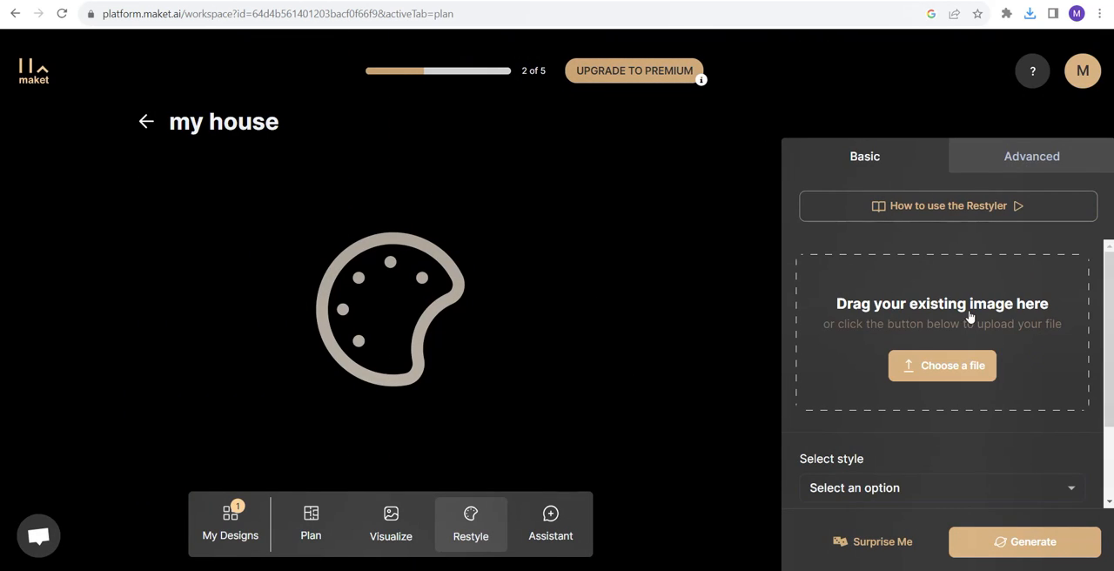
{"action": "mouse_move", "coordinate": [895, 344]}
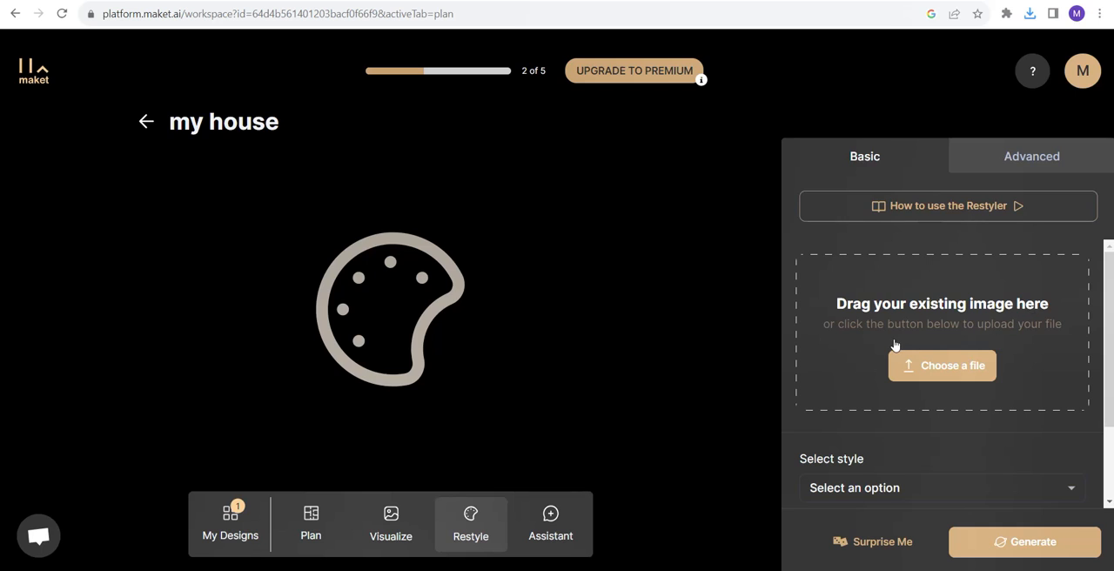
{"action": "mouse_move", "coordinate": [942, 366]}
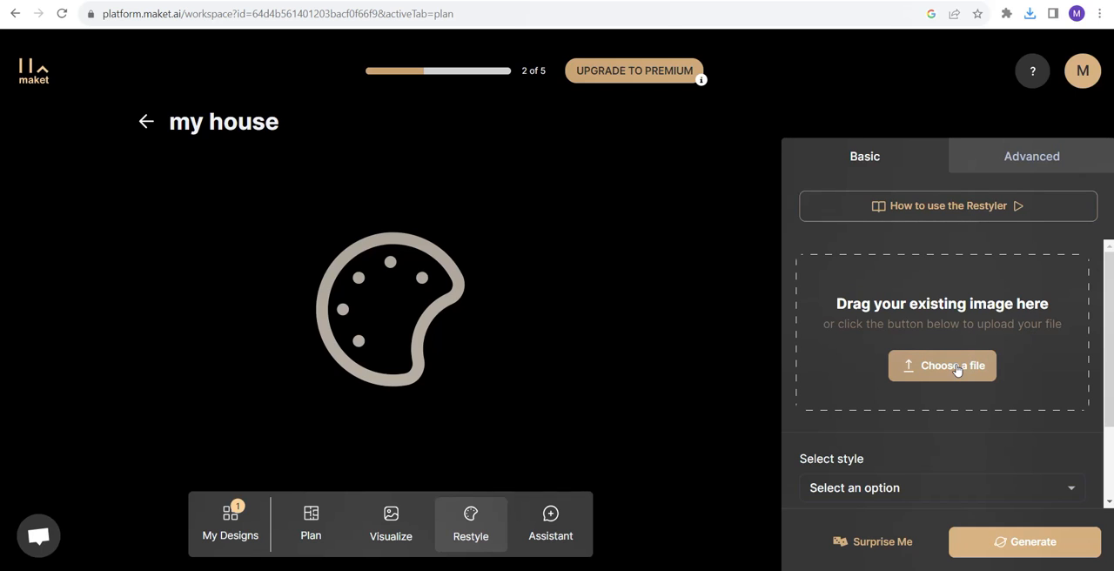
{"action": "left_click", "coordinate": [942, 365]}
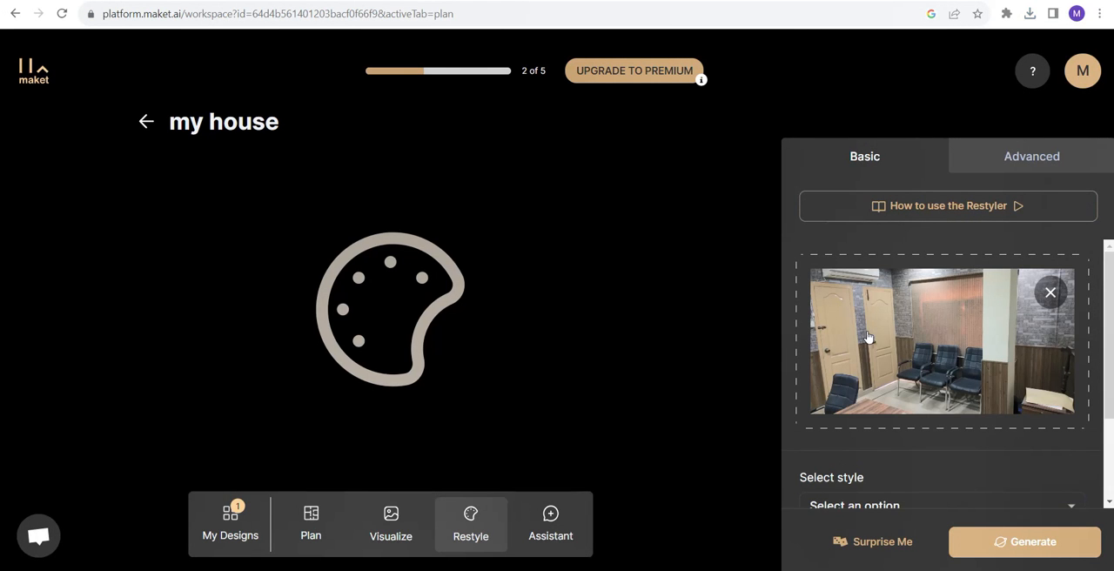
{"action": "scroll", "scroll_direction": "down", "scroll_amount": 3}
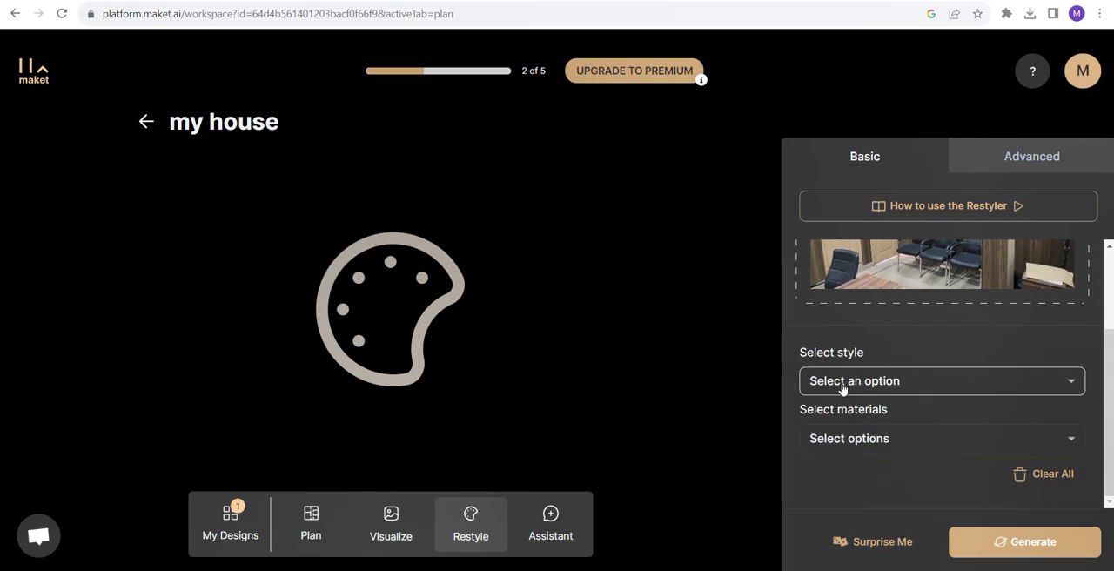
Set the interior style to Modern and move on to the materials list
{"action": "left_click", "coordinate": [940, 379]}
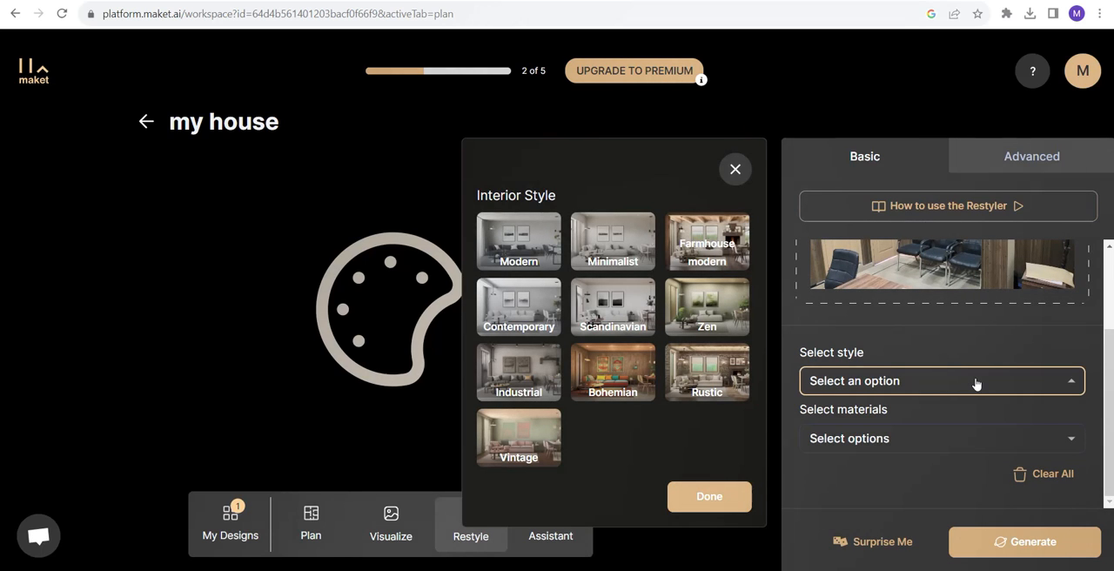
{"action": "mouse_move", "coordinate": [519, 241]}
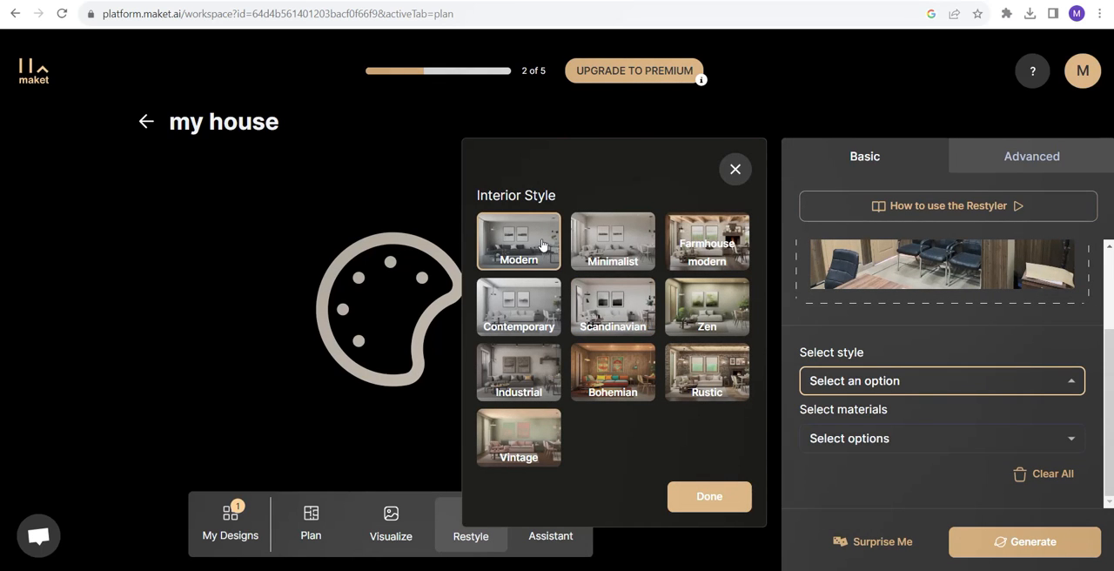
{"action": "left_click", "coordinate": [519, 242]}
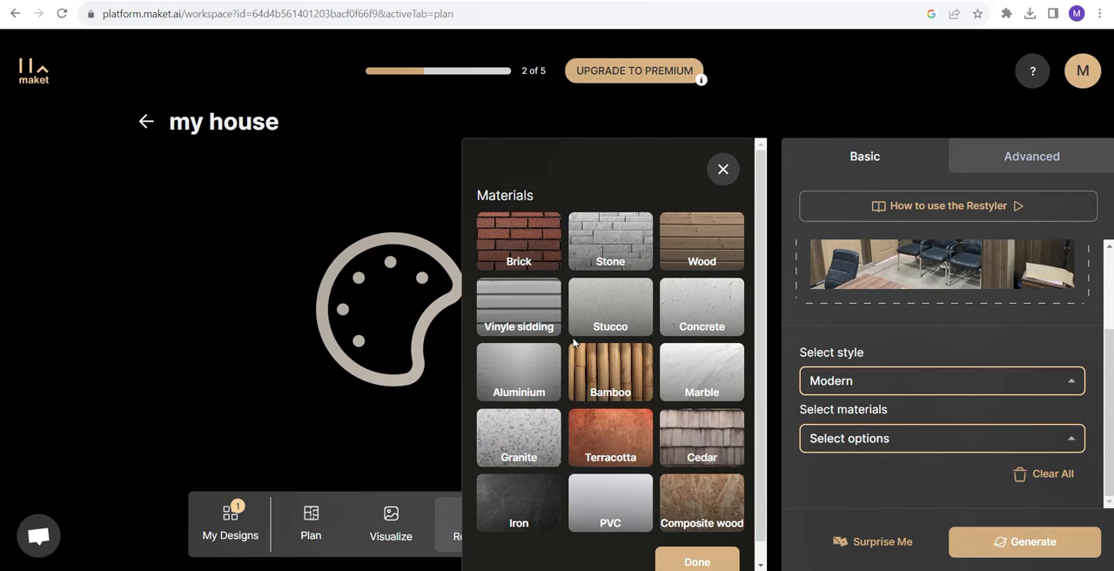
{"action": "left_click", "coordinate": [702, 373]}
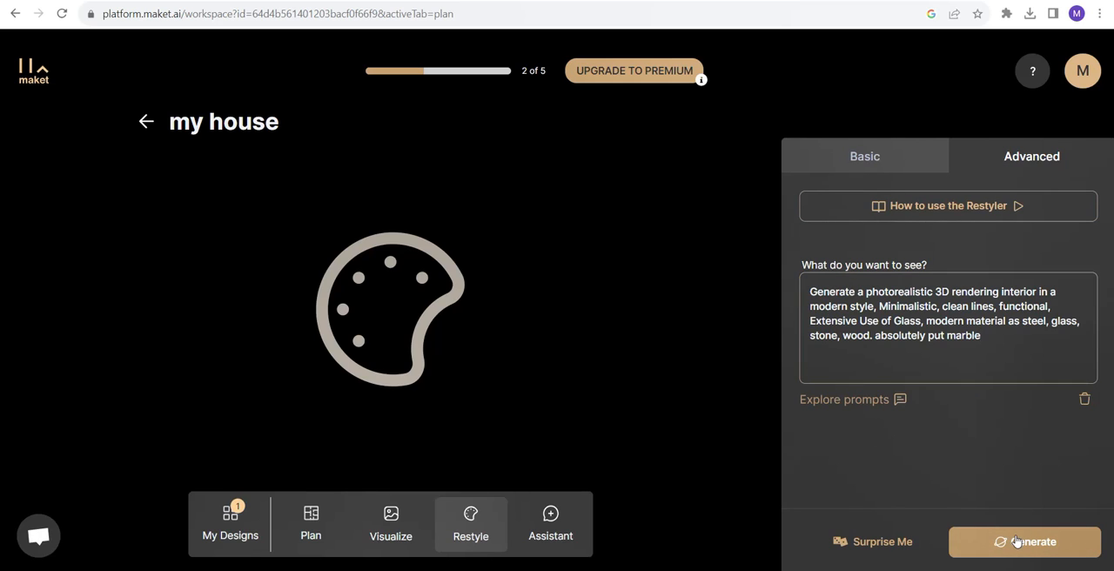
Generate the modern restyled office interior, then show My Designs with the floor plan and saved render
{"action": "left_click", "coordinate": [1025, 542]}
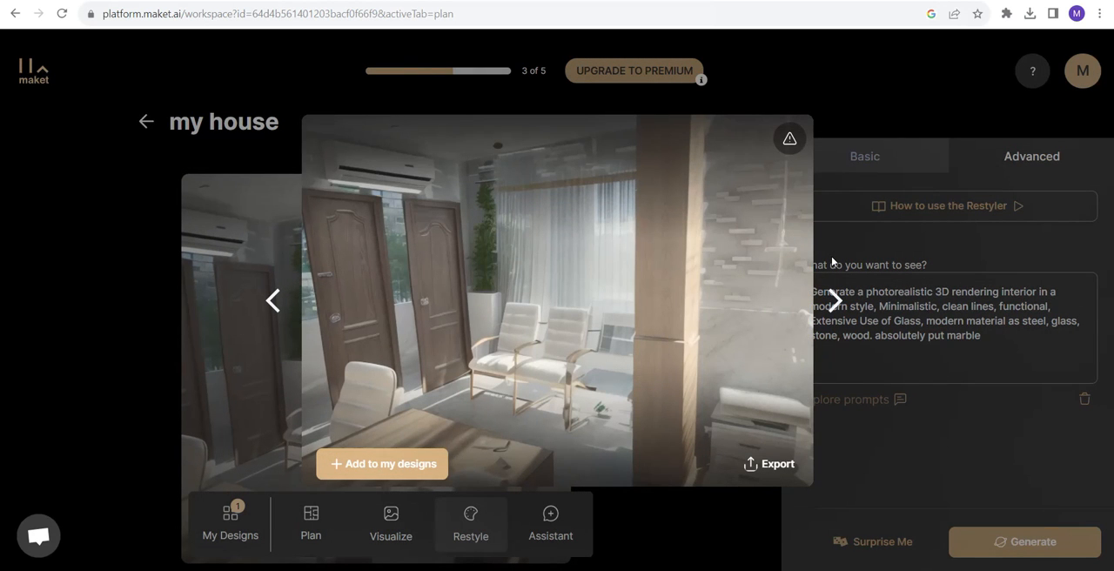
{"action": "mouse_move", "coordinate": [732, 363]}
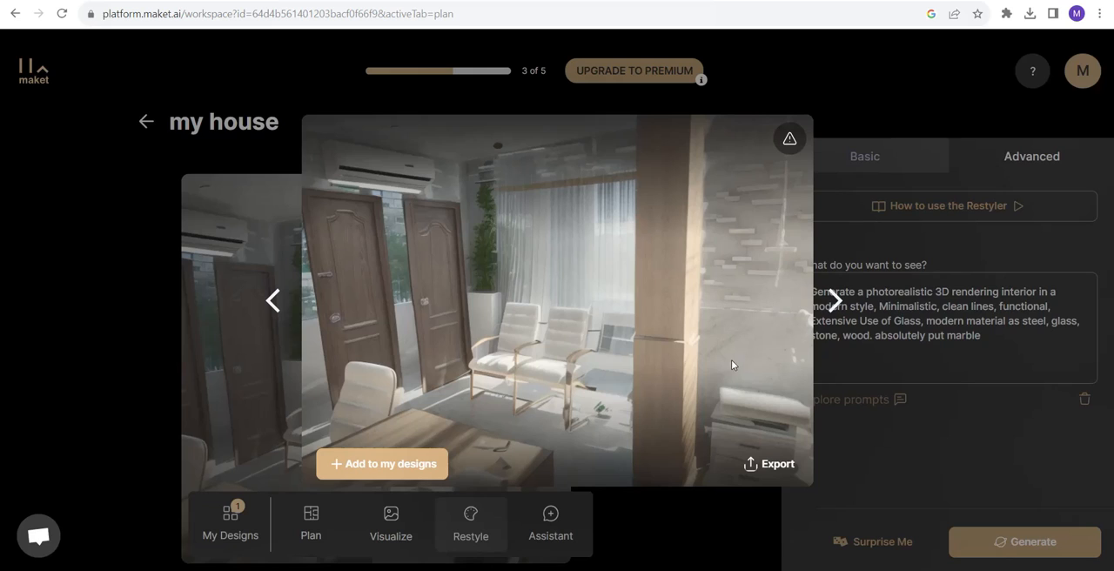
{"action": "mouse_move", "coordinate": [656, 236]}
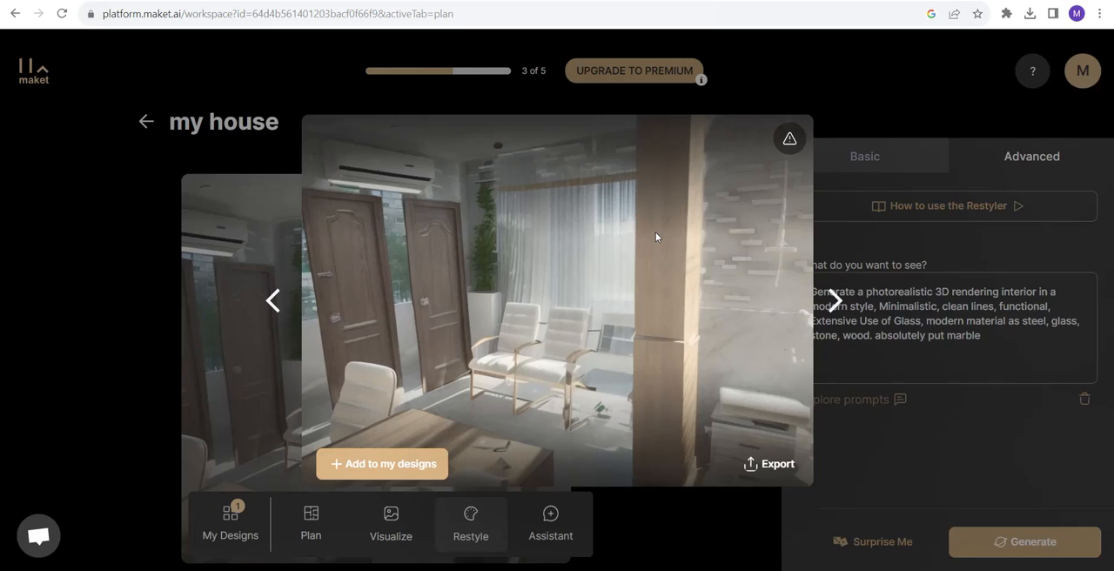
{"action": "mouse_move", "coordinate": [606, 282]}
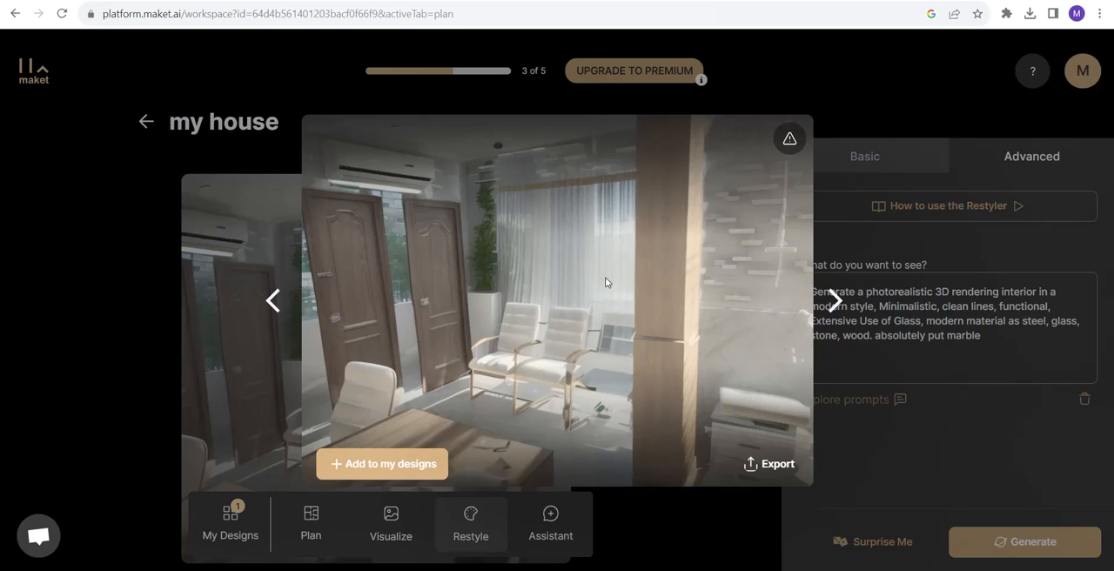
{"action": "mouse_move", "coordinate": [626, 277]}
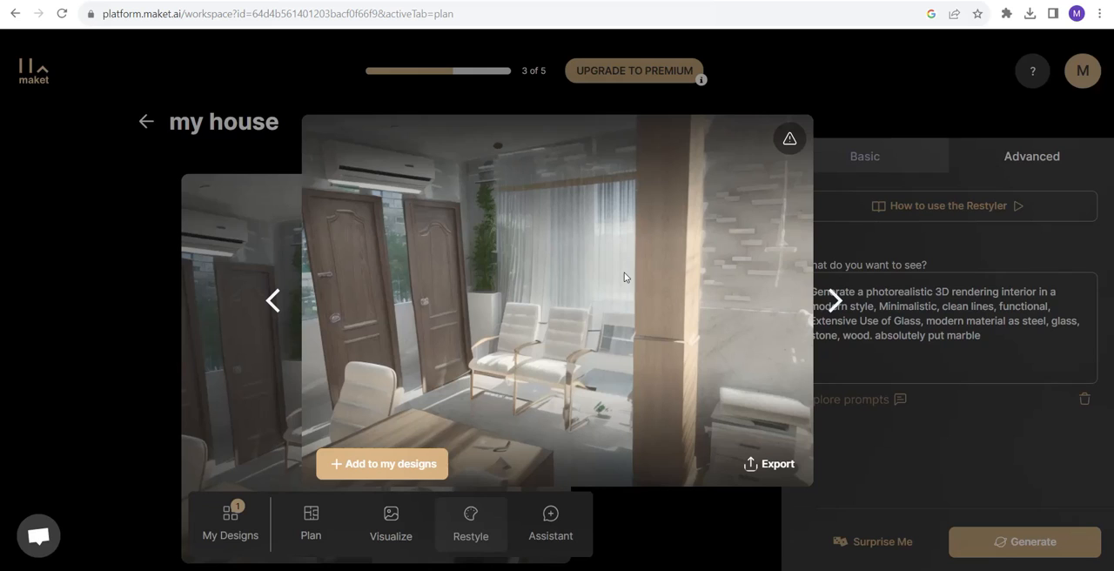
{"action": "mouse_move", "coordinate": [350, 324]}
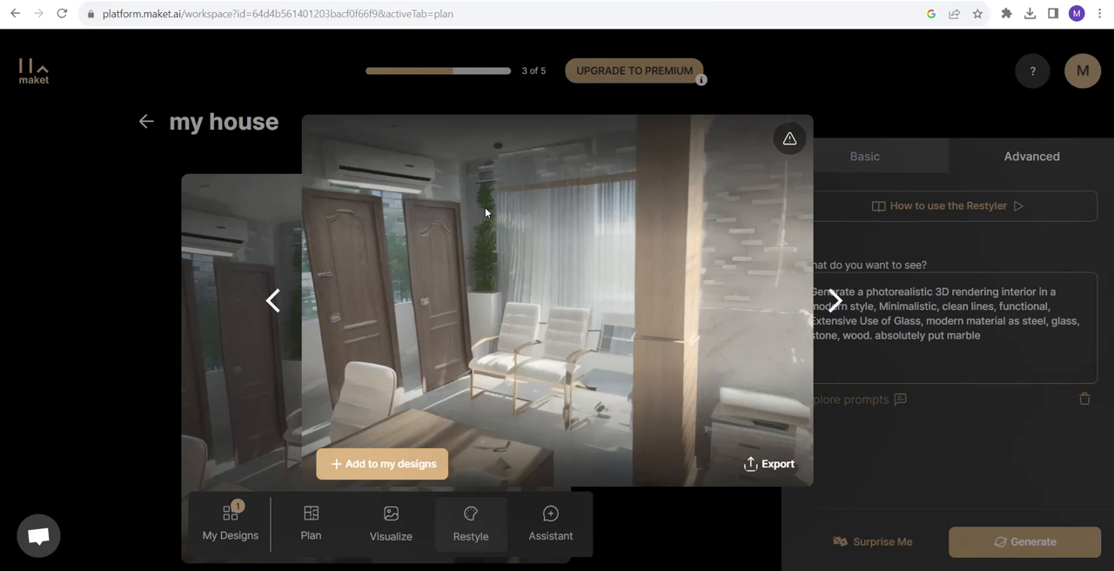
{"action": "mouse_move", "coordinate": [463, 303]}
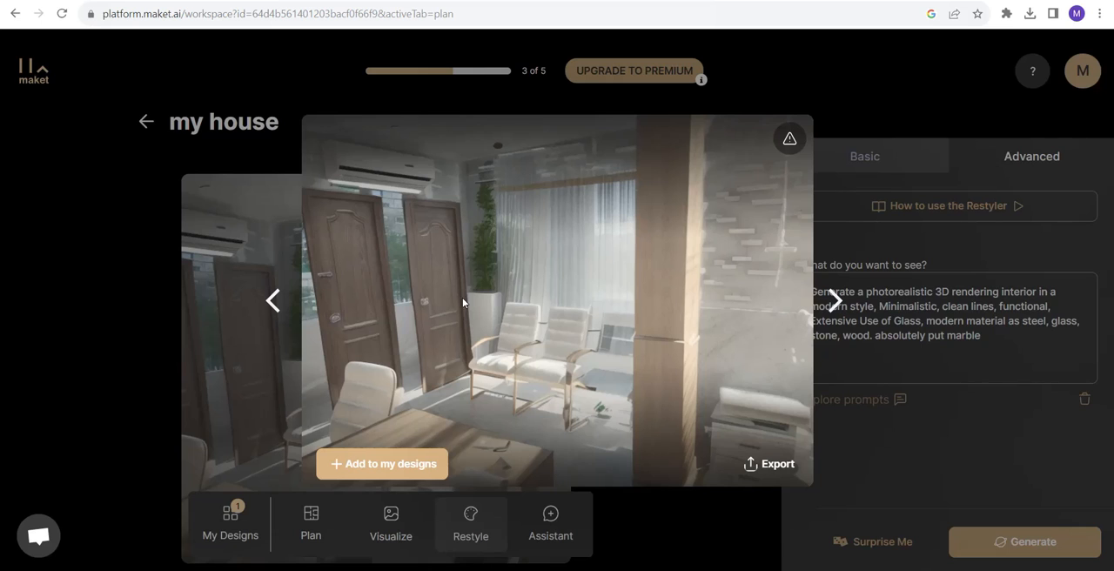
{"action": "mouse_move", "coordinate": [675, 354]}
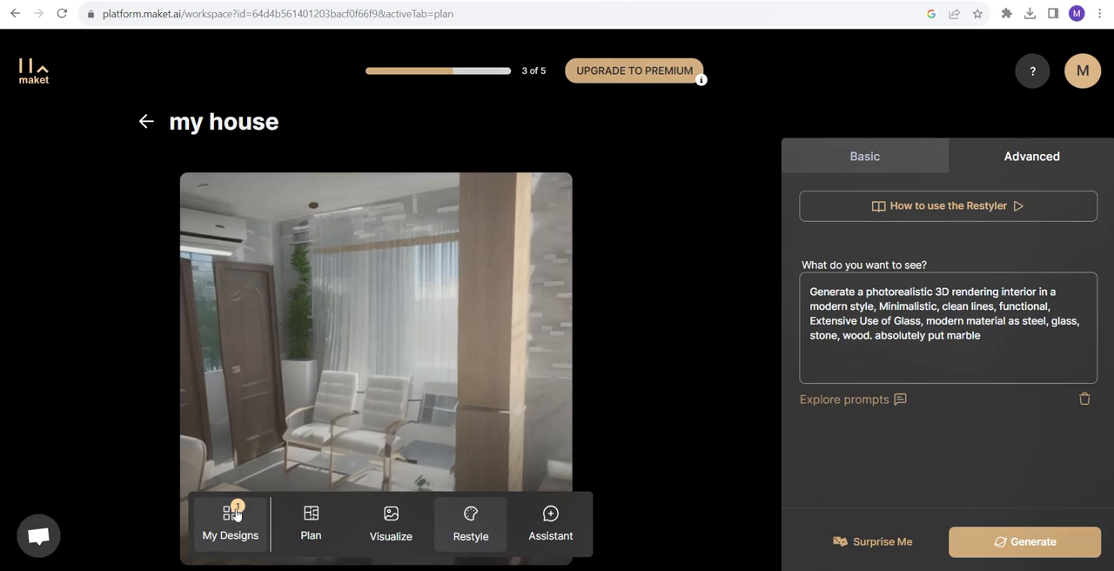
{"action": "left_click", "coordinate": [230, 523]}
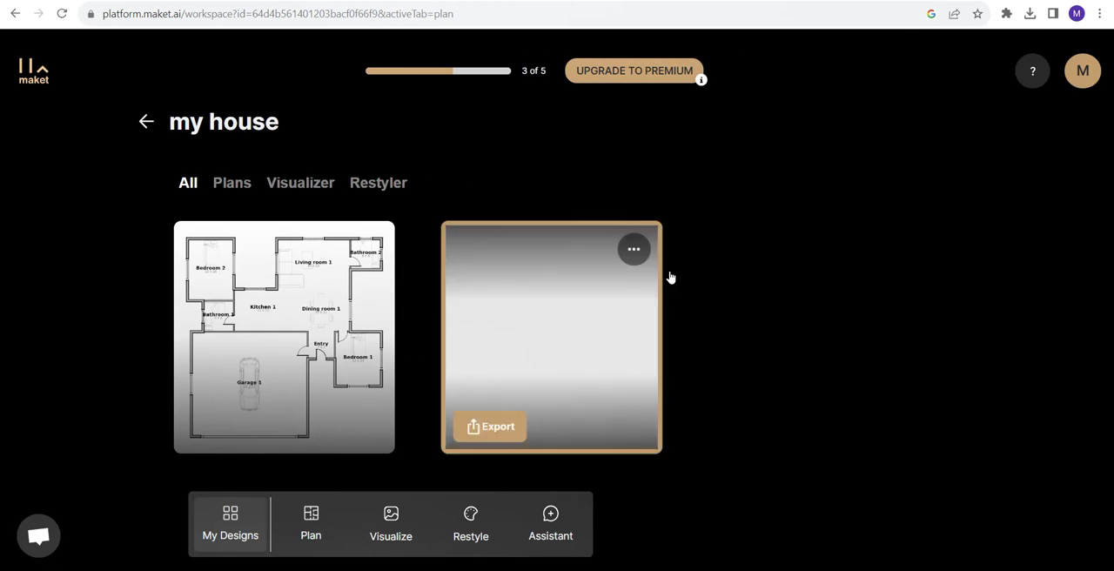
{"action": "mouse_move", "coordinate": [695, 320]}
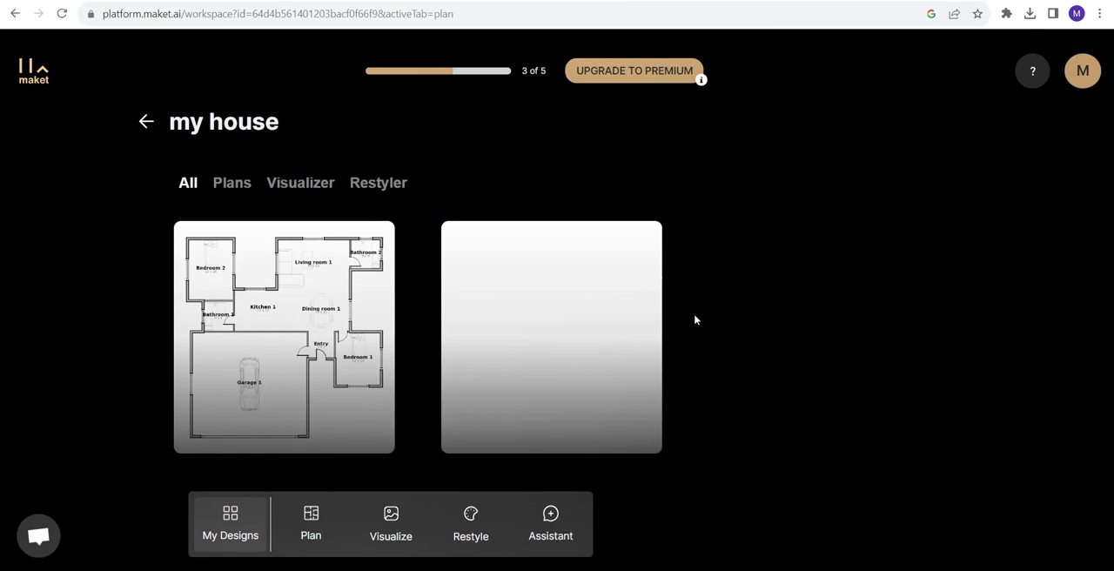